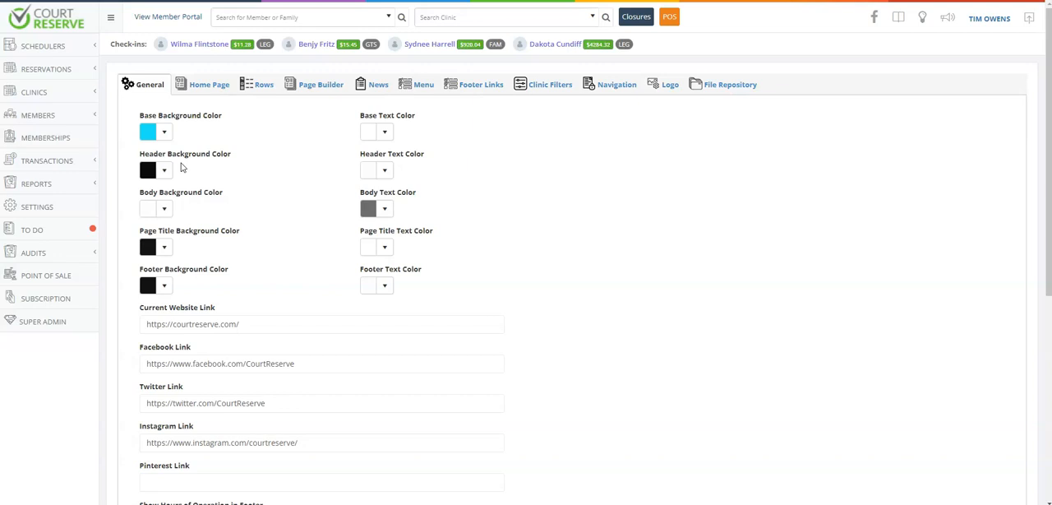
# - Reach the Website settings page from the admin settings overview
pyautogui.click(37, 206)
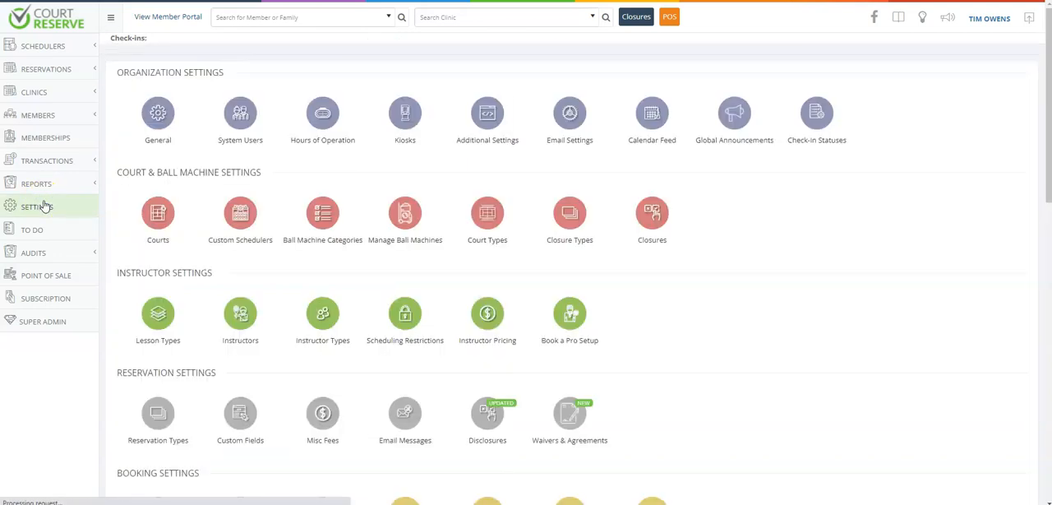
pyautogui.scroll(-3)
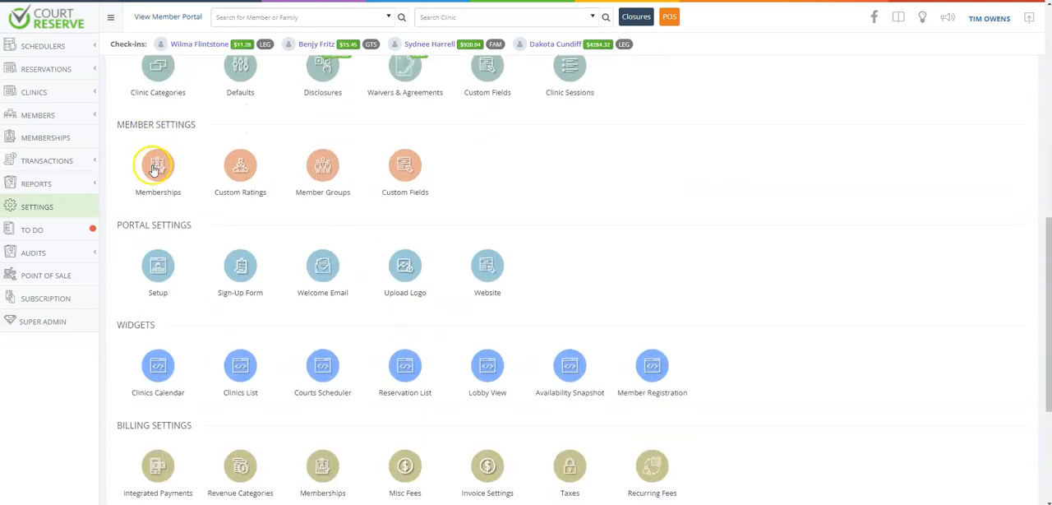
pyautogui.moveTo(487, 271)
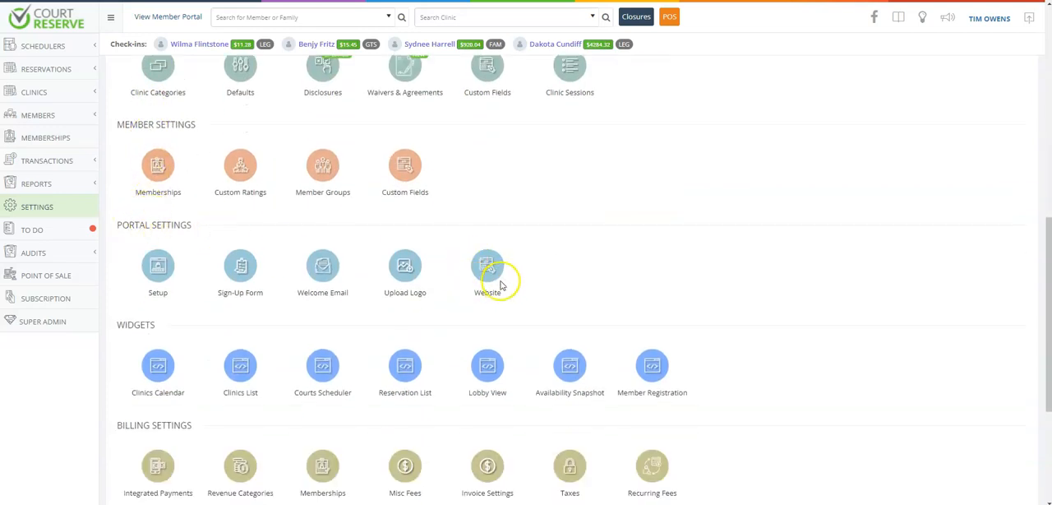
pyautogui.click(486, 271)
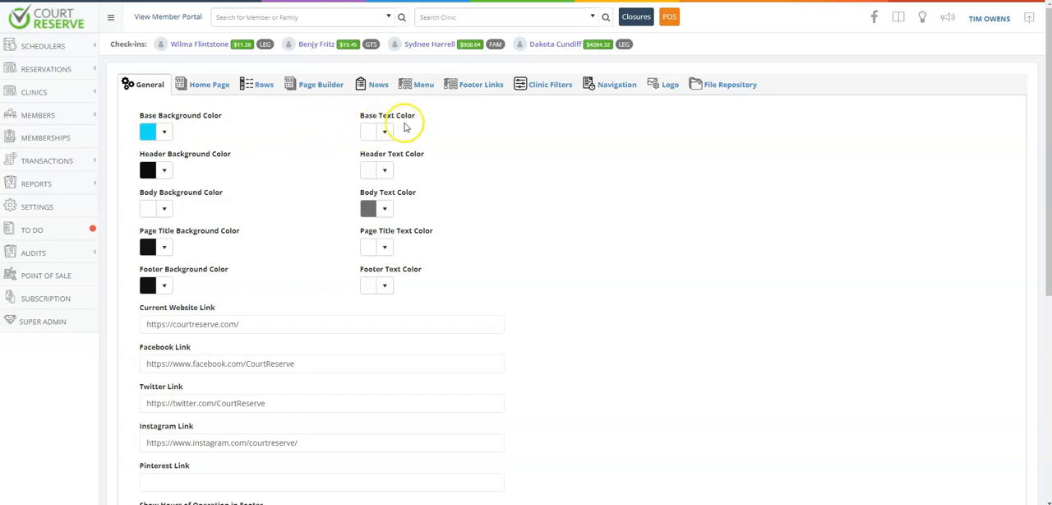
pyautogui.moveTo(167, 16)
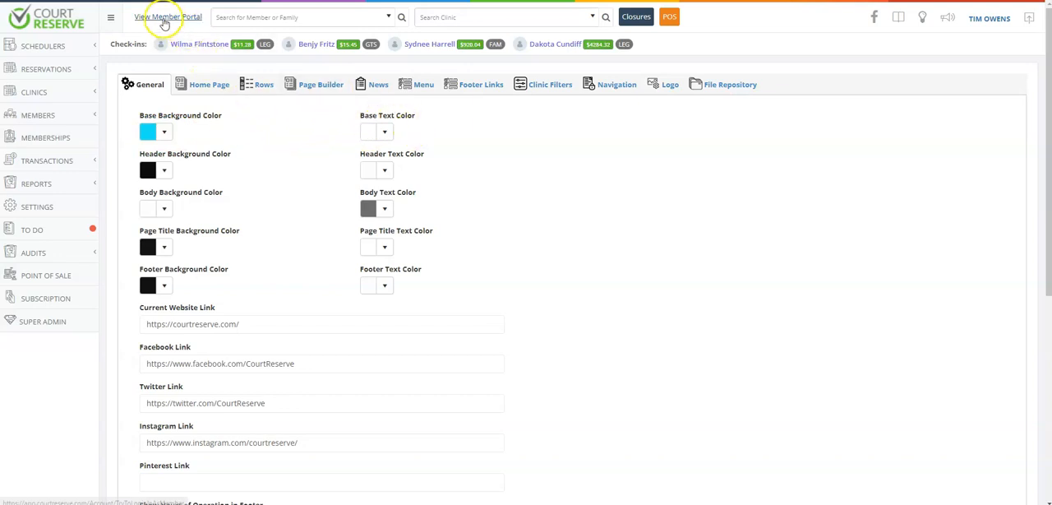
# - Browse the member portal home page, pro calendar and My Family page, leaving the account menu open
pyautogui.click(169, 16)
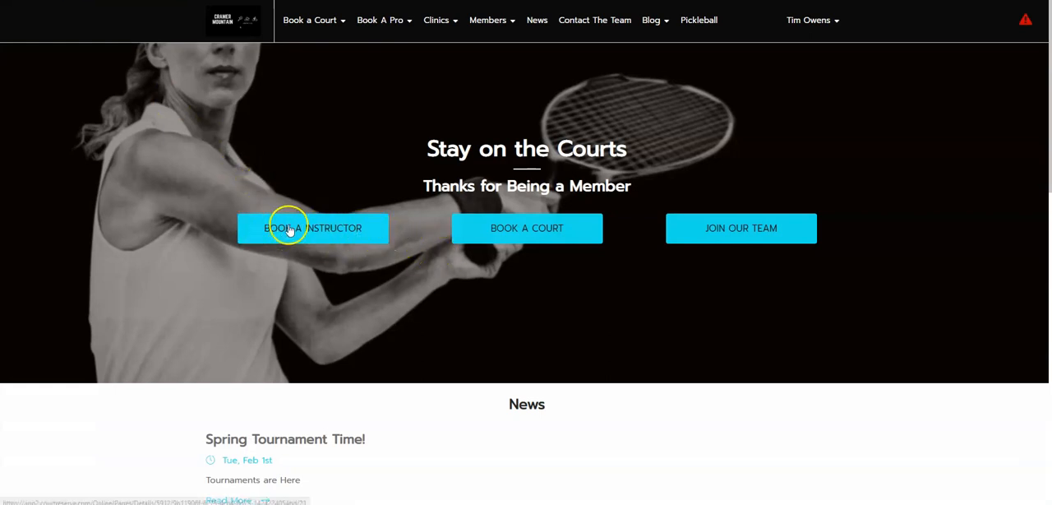
pyautogui.scroll(-3)
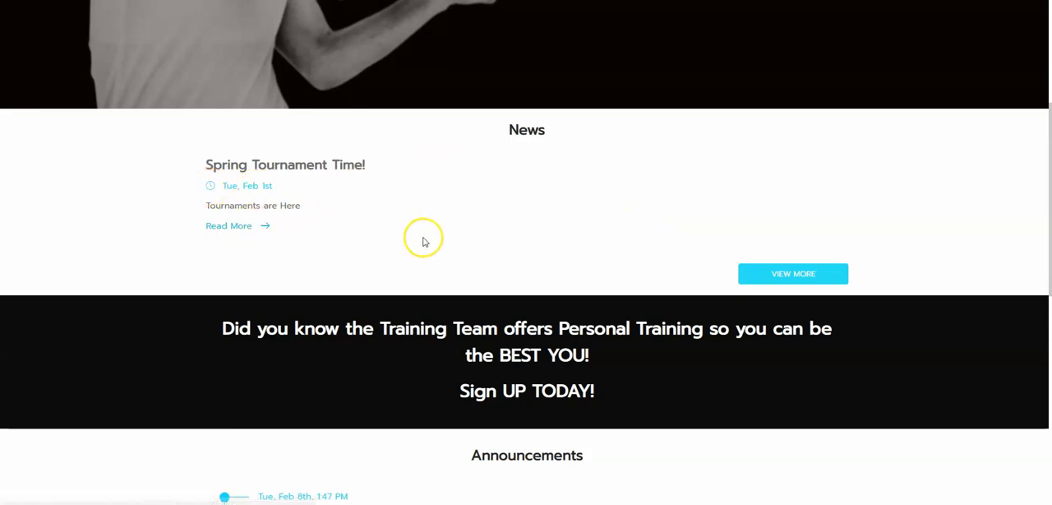
pyautogui.scroll(-3)
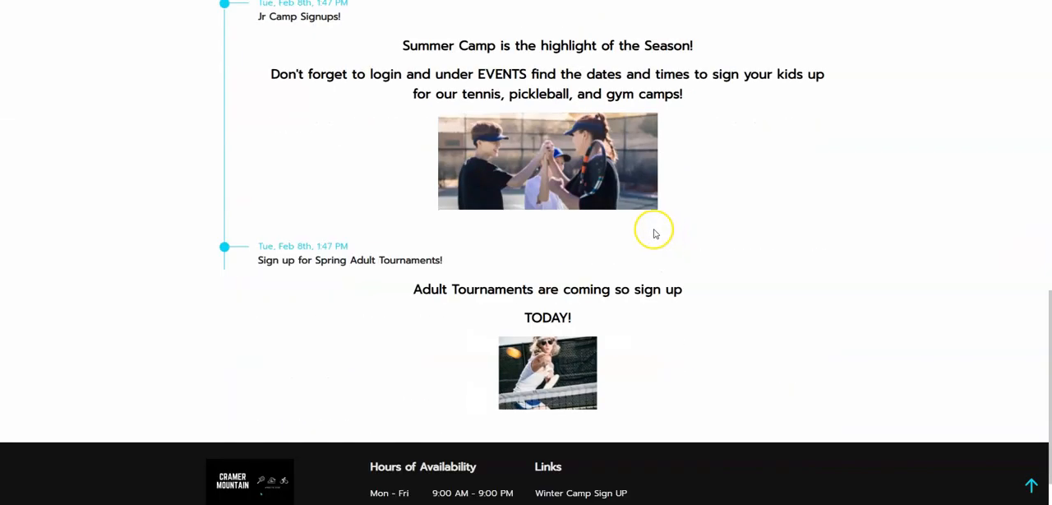
pyautogui.scroll(-3)
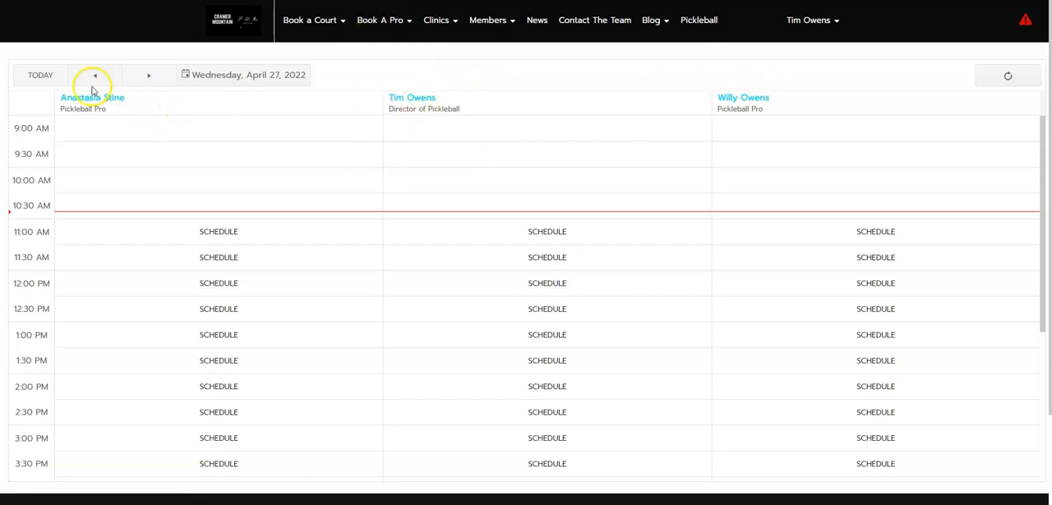
pyautogui.click(810, 19)
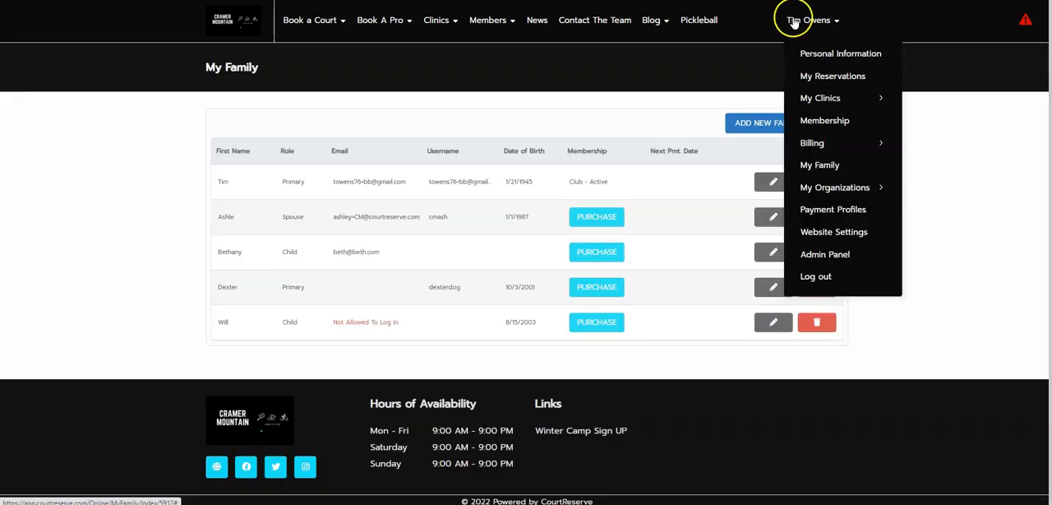
pyautogui.moveTo(822, 23)
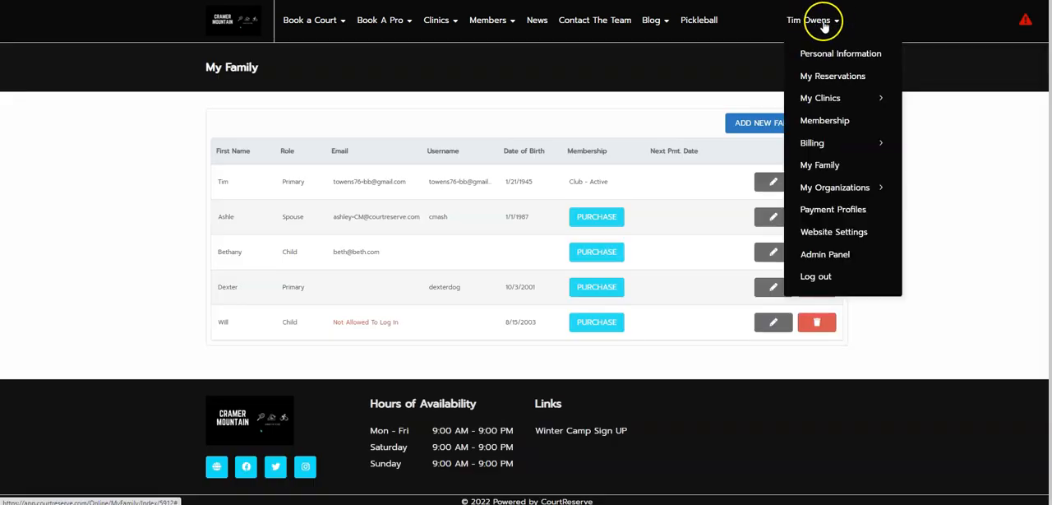
pyautogui.moveTo(819, 165)
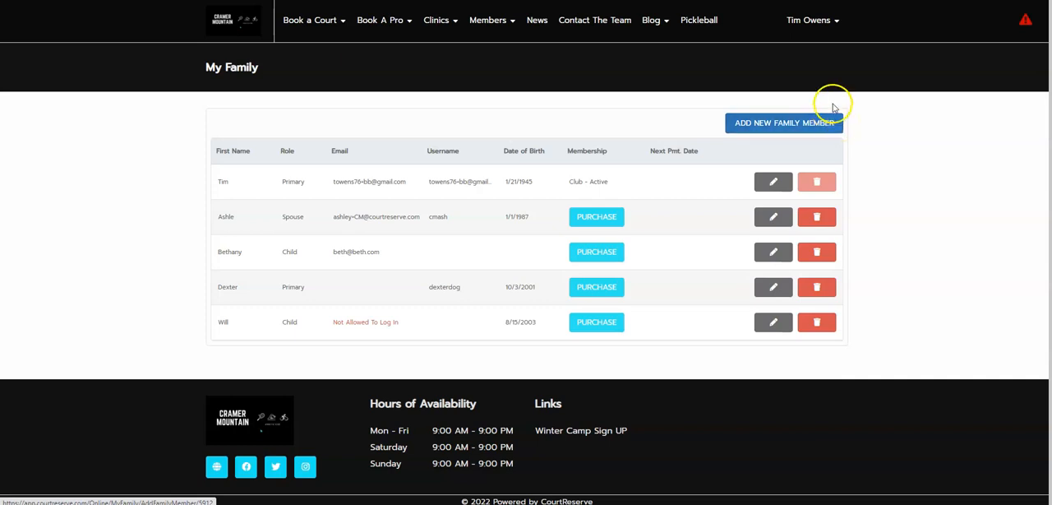
pyautogui.click(809, 20)
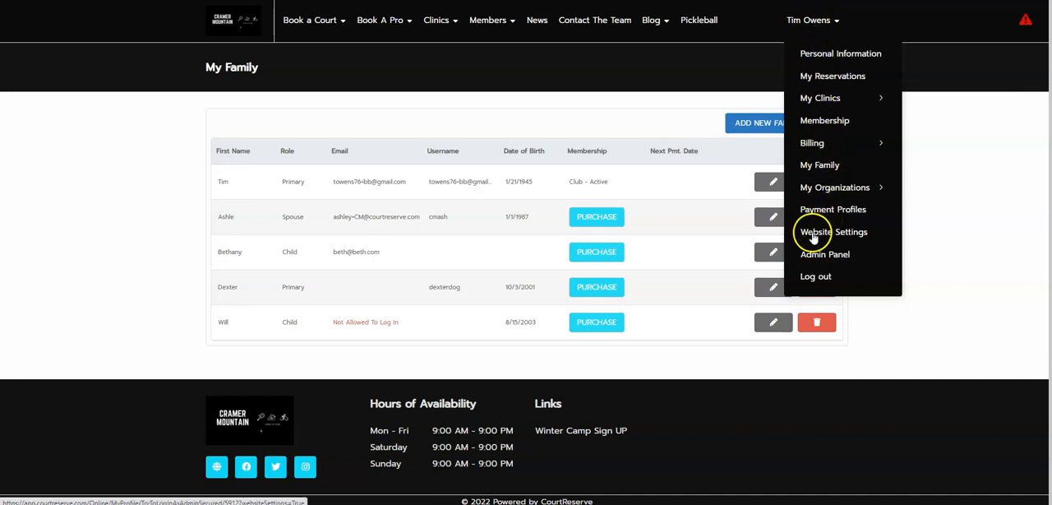
# - Return to Website Settings, then preview the portal showing the black header and red footer
pyautogui.click(832, 231)
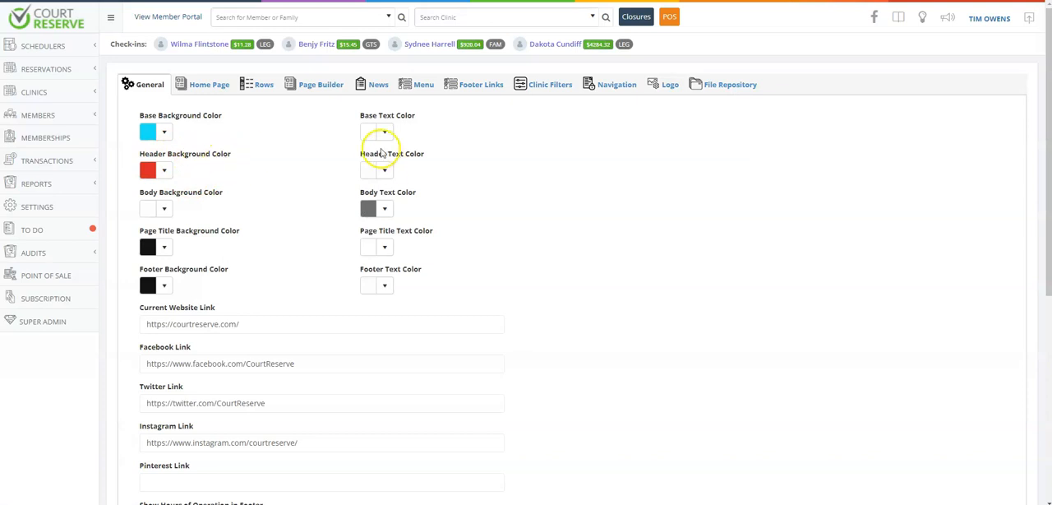
pyautogui.moveTo(191, 175)
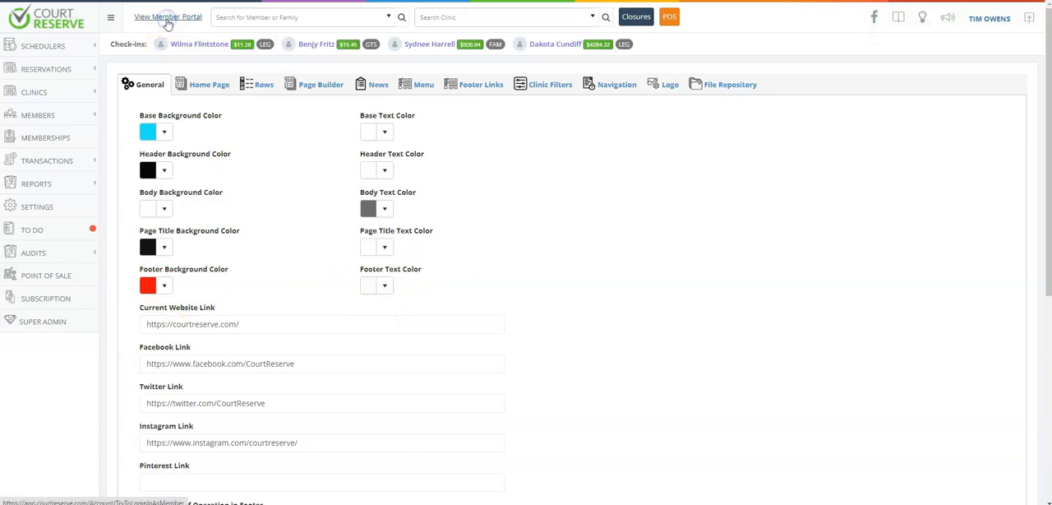
pyautogui.click(168, 17)
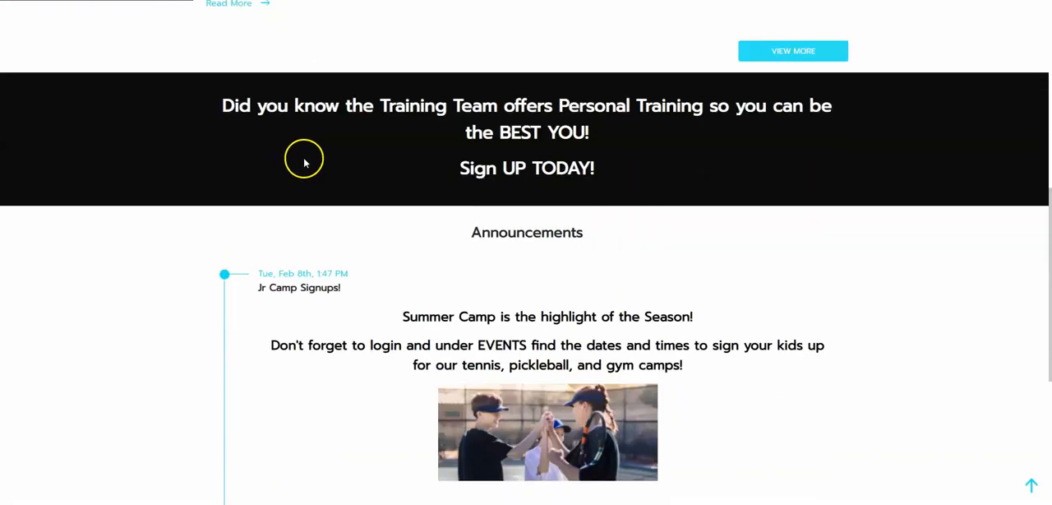
pyautogui.scroll(-3)
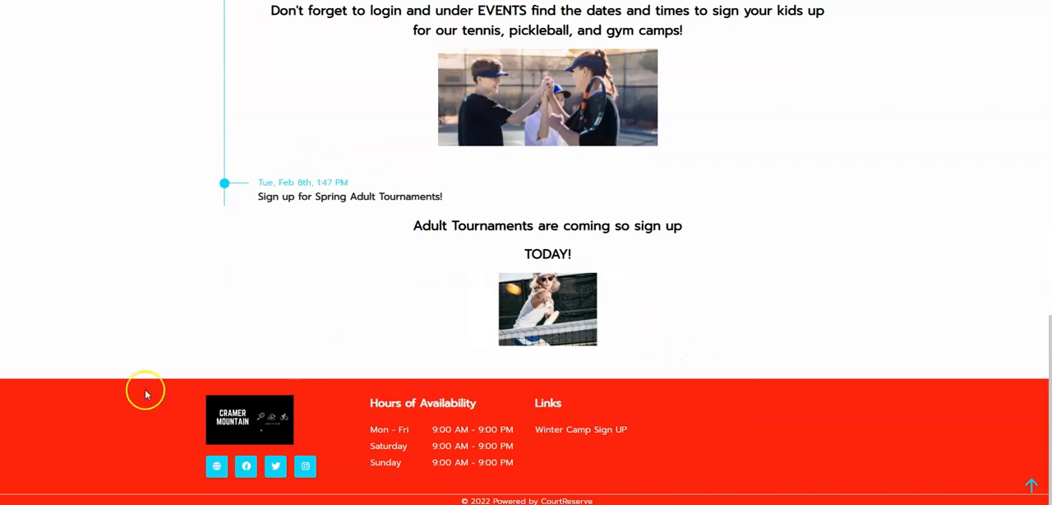
pyautogui.moveTo(563, 440)
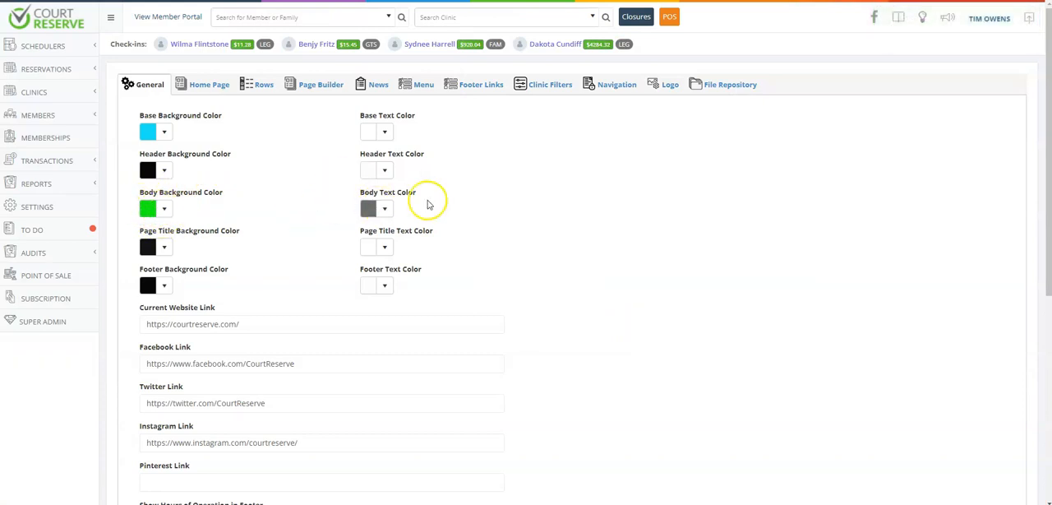
# - Preview the member portal with the green body background applied
pyautogui.click(167, 16)
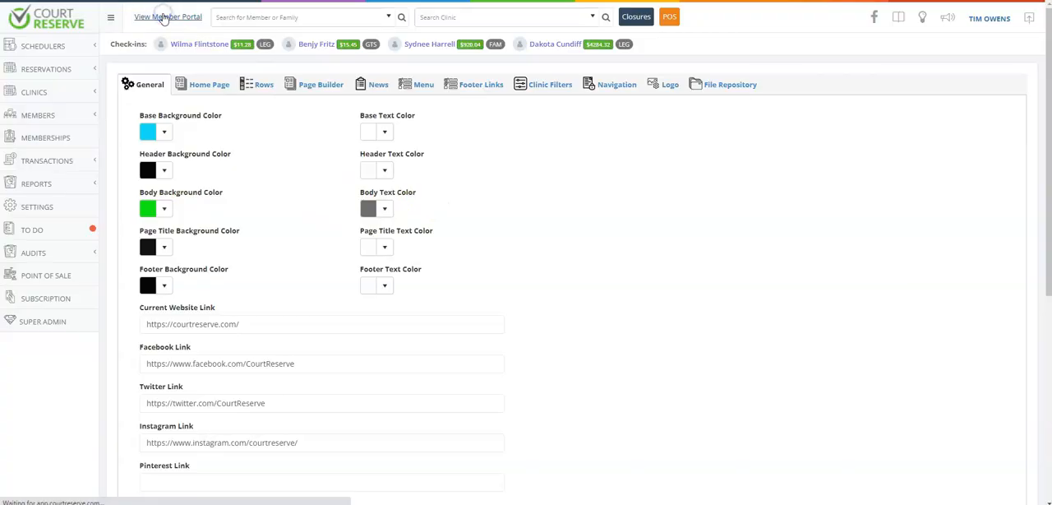
pyautogui.click(167, 16)
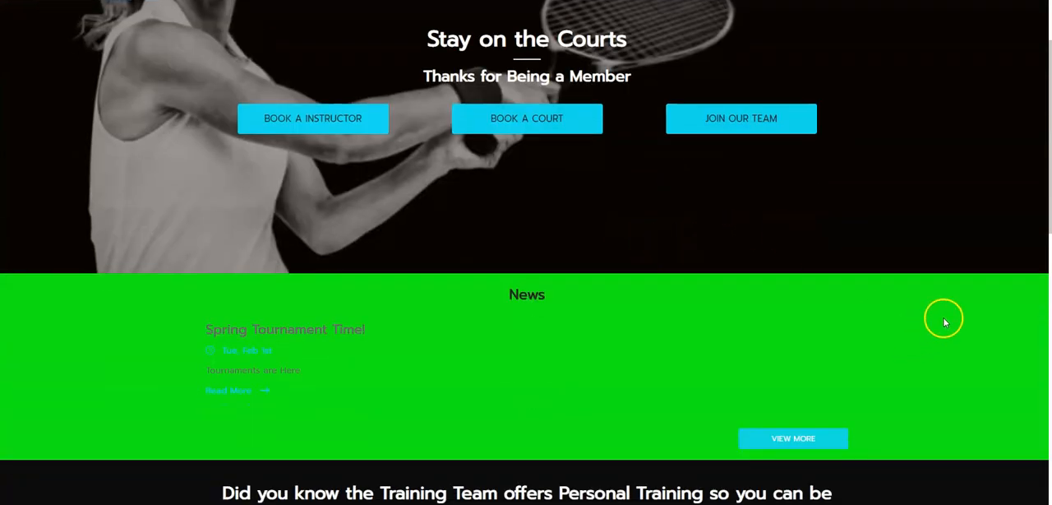
pyautogui.moveTo(752, 393)
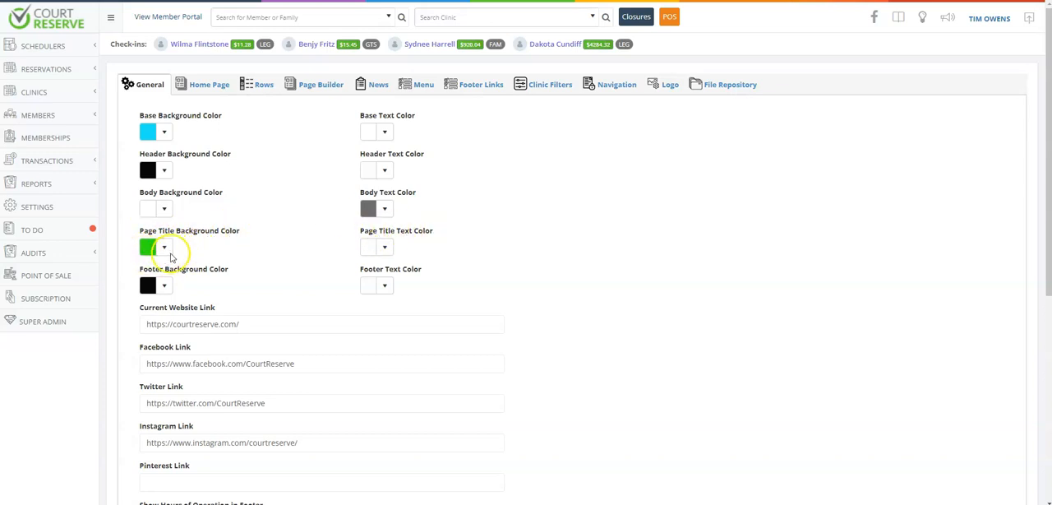
pyautogui.moveTo(265, 69)
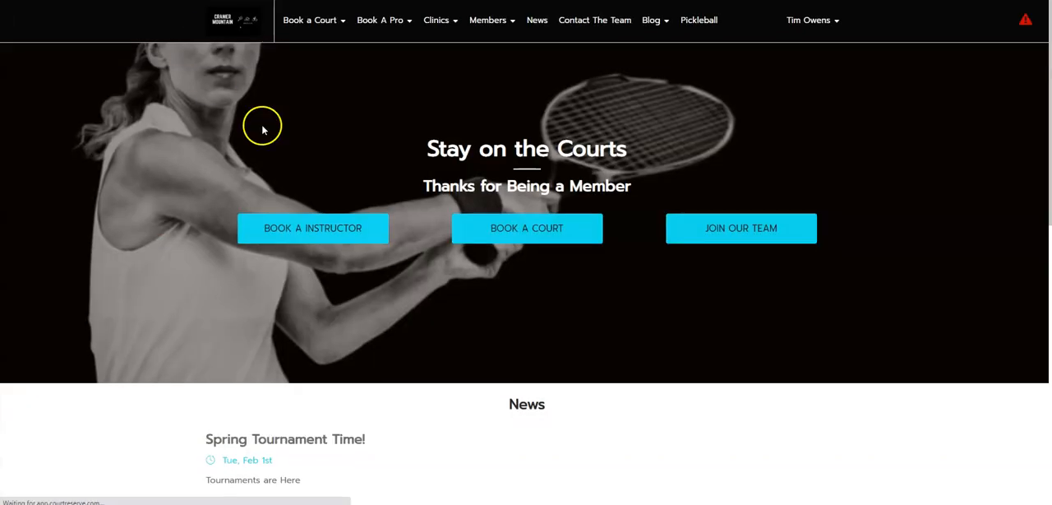
# - View the green page title on portal pages, then head back to Website Settings via the profile menu
pyautogui.scroll(-3)
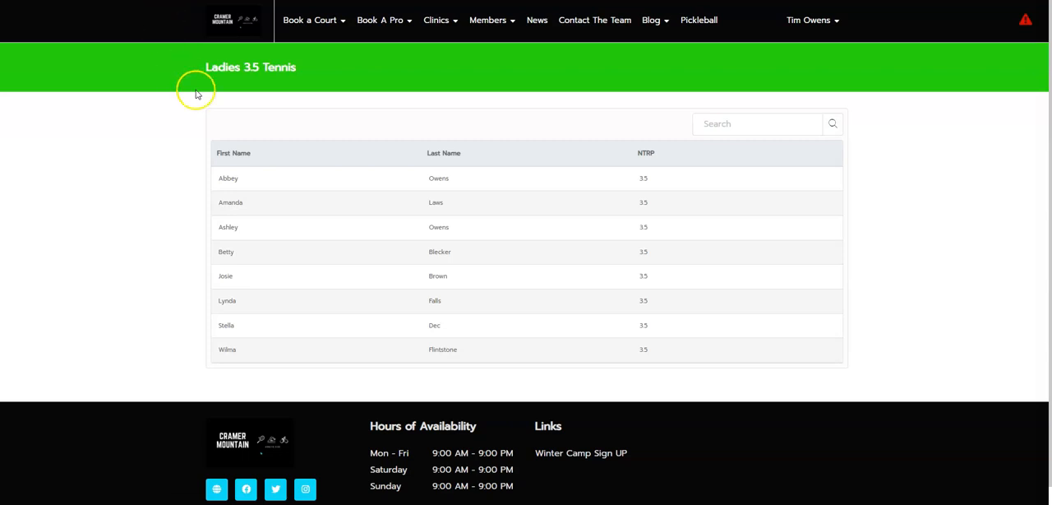
pyautogui.click(489, 20)
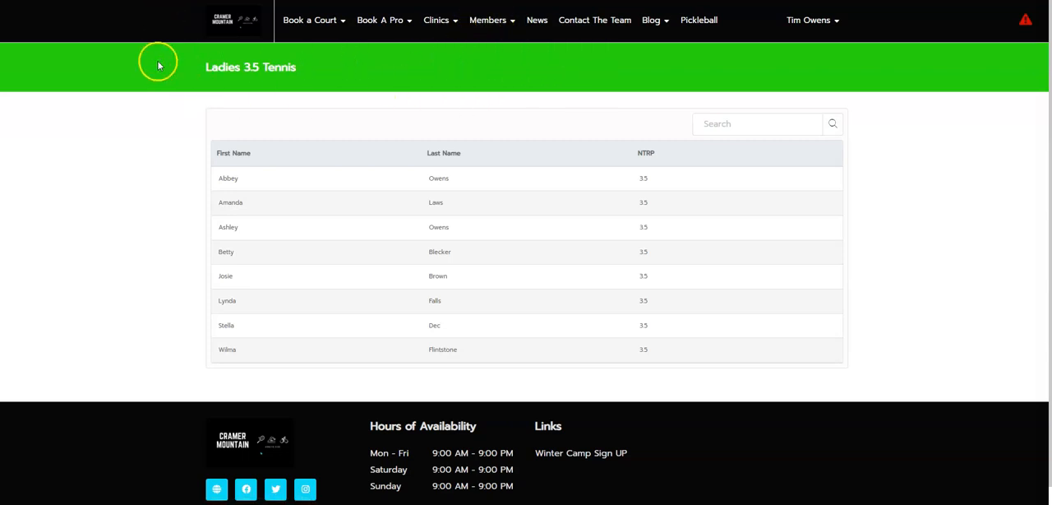
pyautogui.moveTo(244, 60)
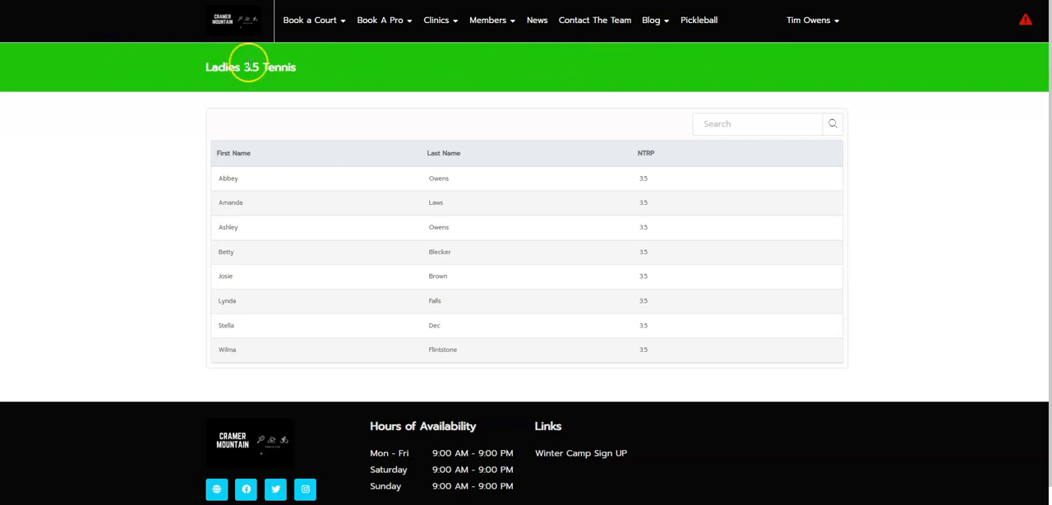
pyautogui.moveTo(322, 79)
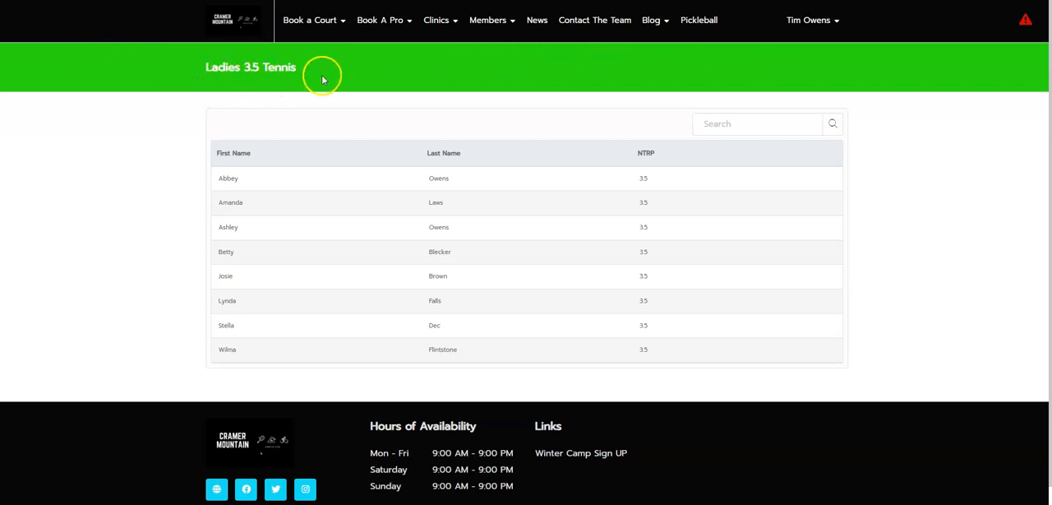
pyautogui.click(812, 20)
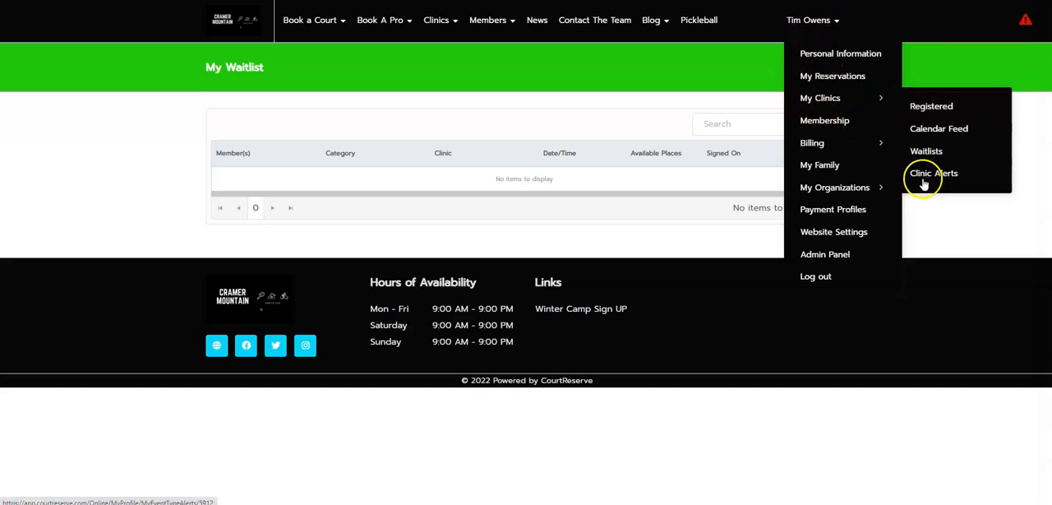
pyautogui.moveTo(931, 115)
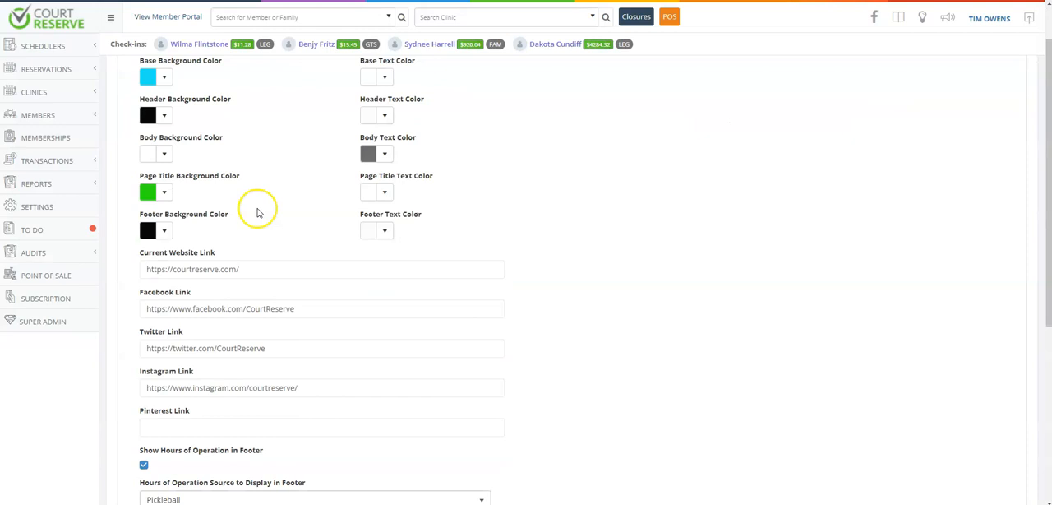
pyautogui.moveTo(172, 130)
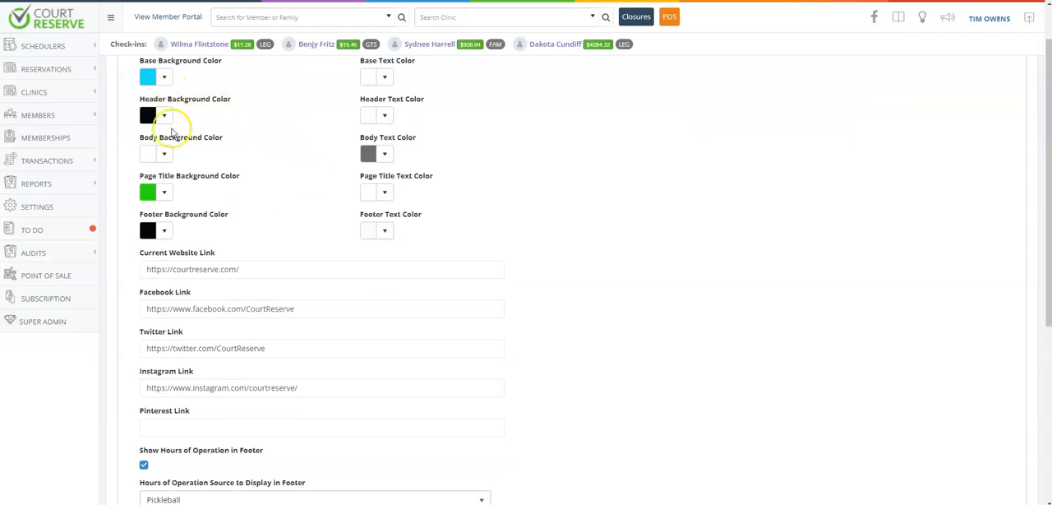
pyautogui.scroll(-3)
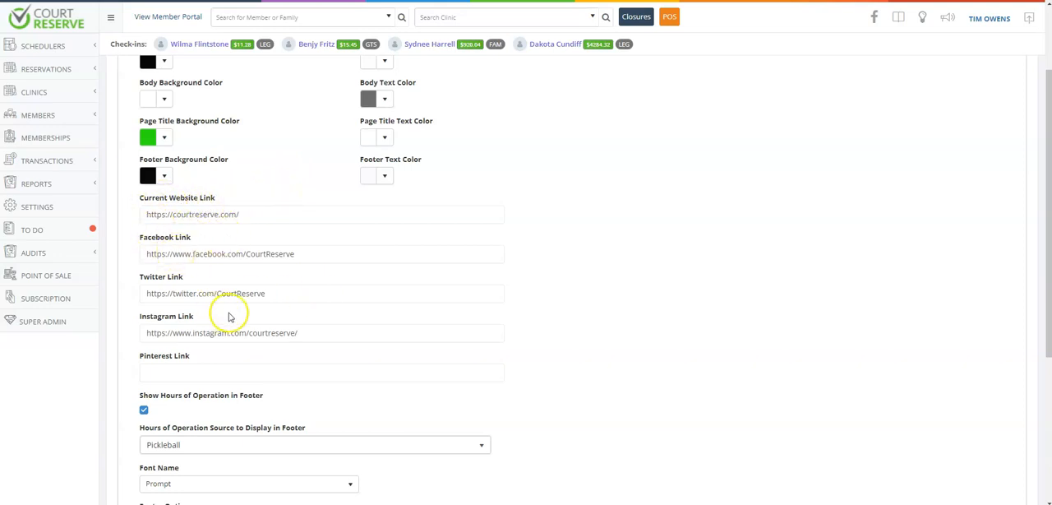
pyautogui.scroll(-3)
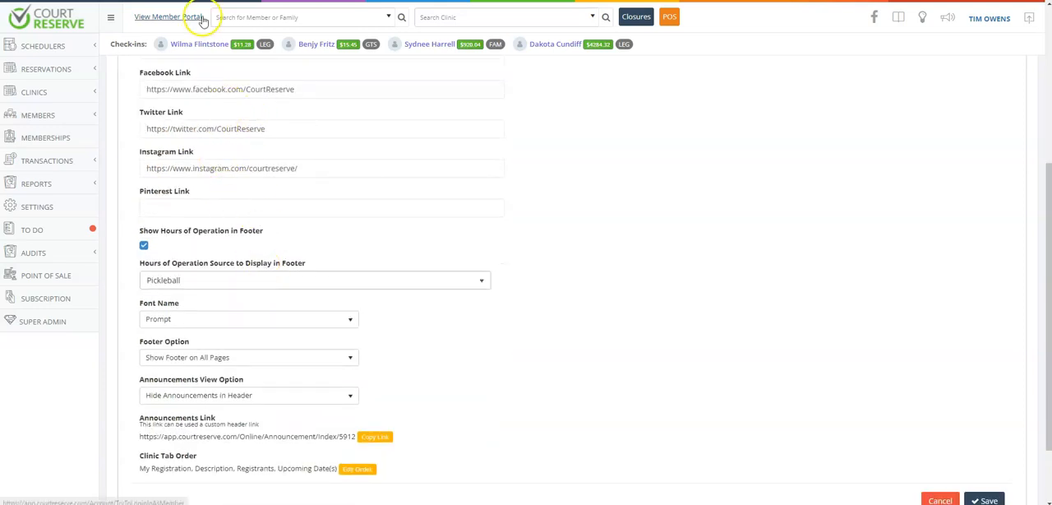
pyautogui.click(168, 16)
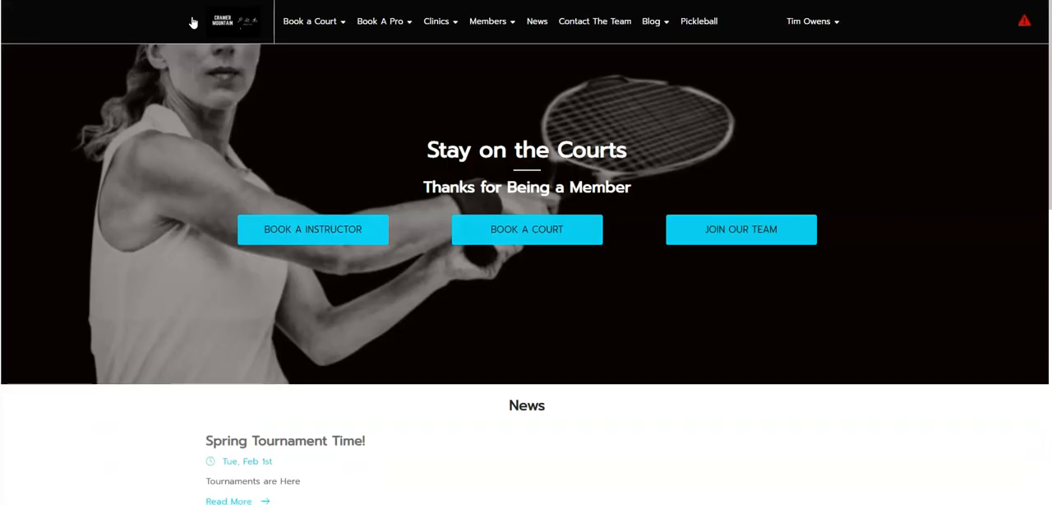
pyautogui.scroll(-3)
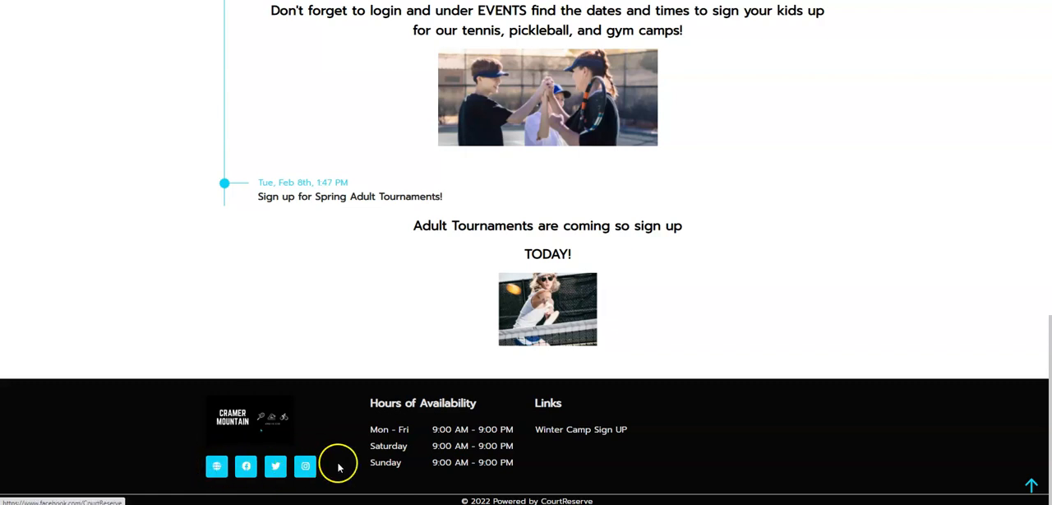
pyautogui.moveTo(369, 402)
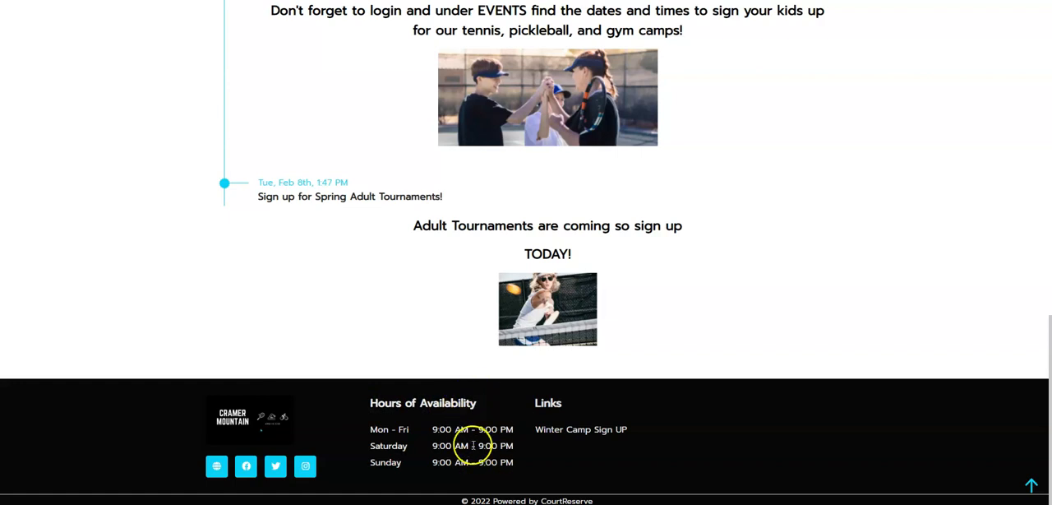
pyautogui.moveTo(762, 324)
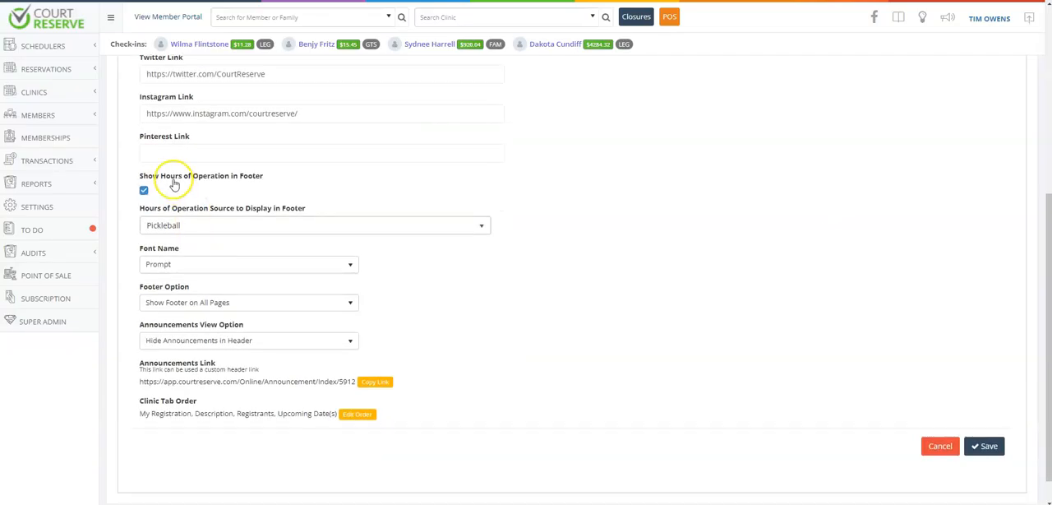
pyautogui.moveTo(254, 180)
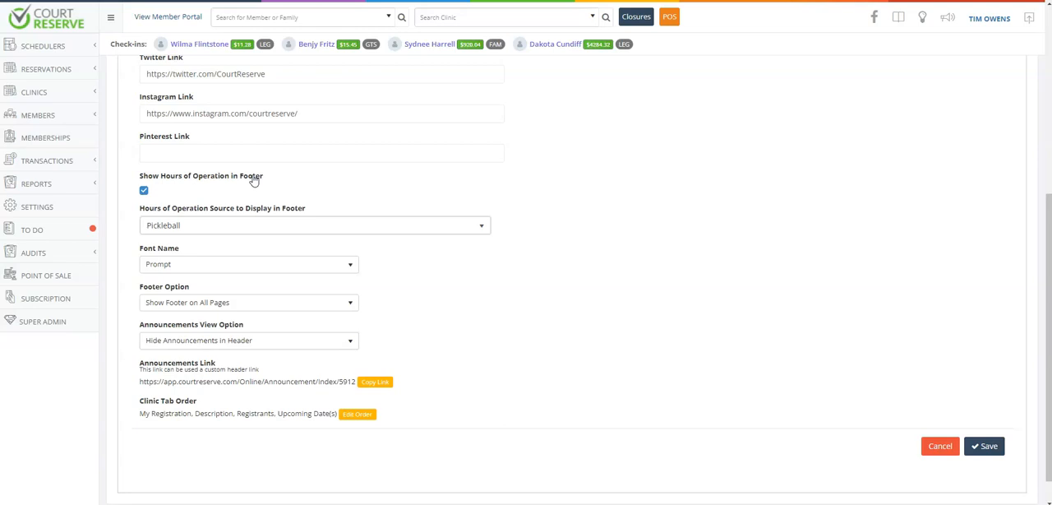
# - Review the footer hours source choices (still Pickleball) and the available website fonts
pyautogui.click(315, 225)
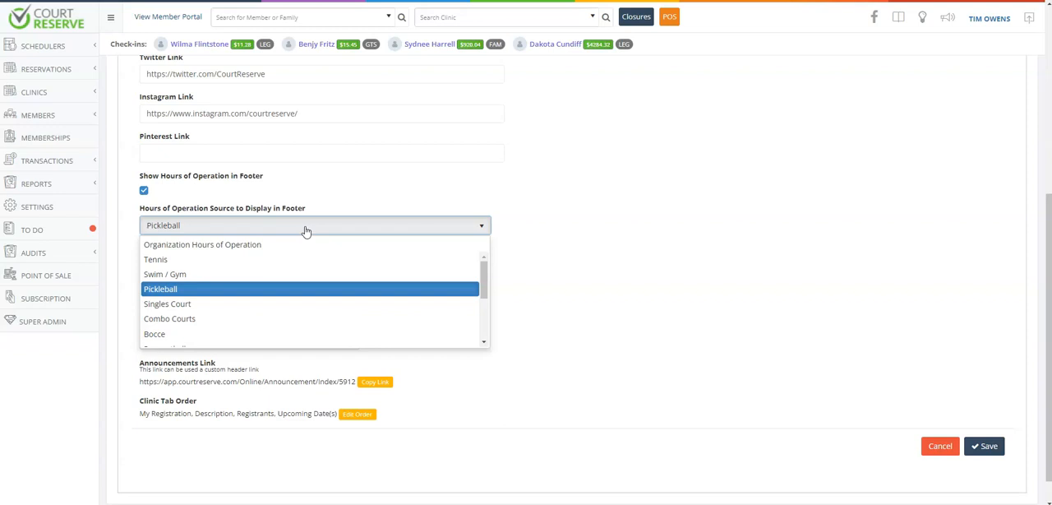
pyautogui.moveTo(232, 319)
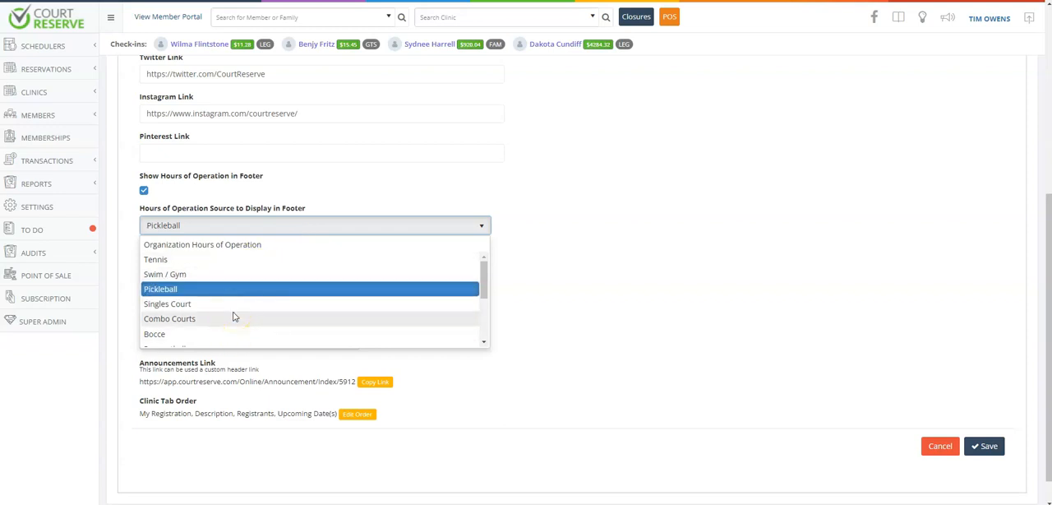
pyautogui.moveTo(226, 244)
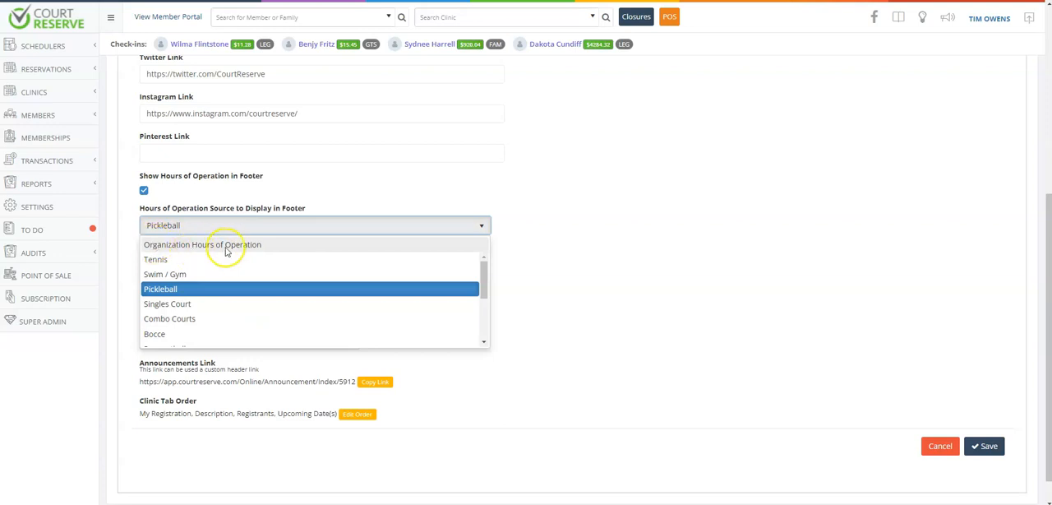
pyautogui.moveTo(328, 246)
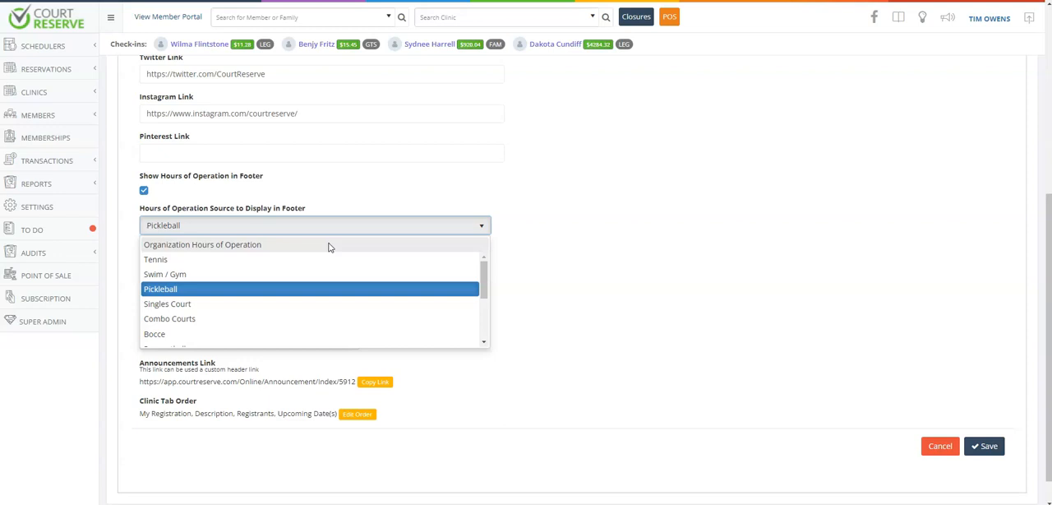
pyautogui.click(160, 288)
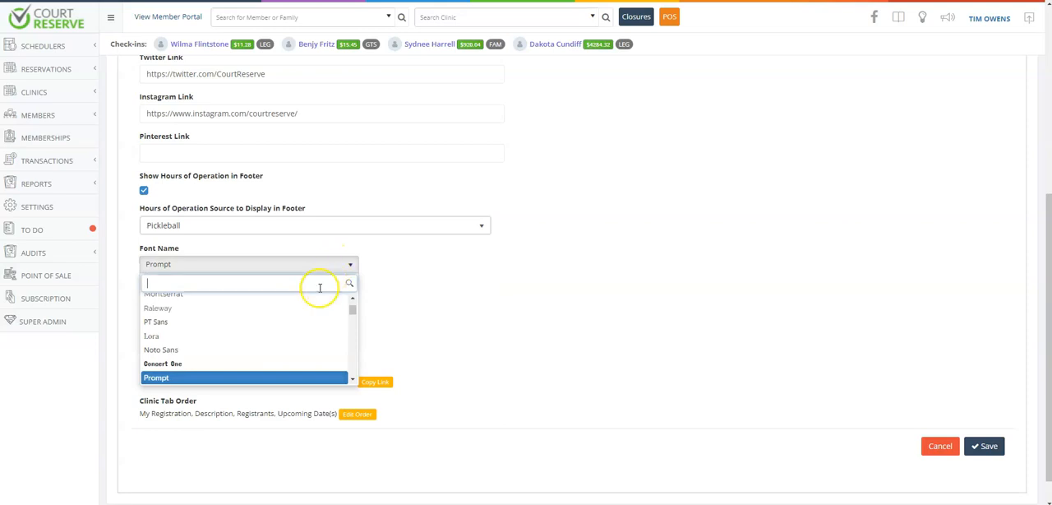
pyautogui.moveTo(316, 308)
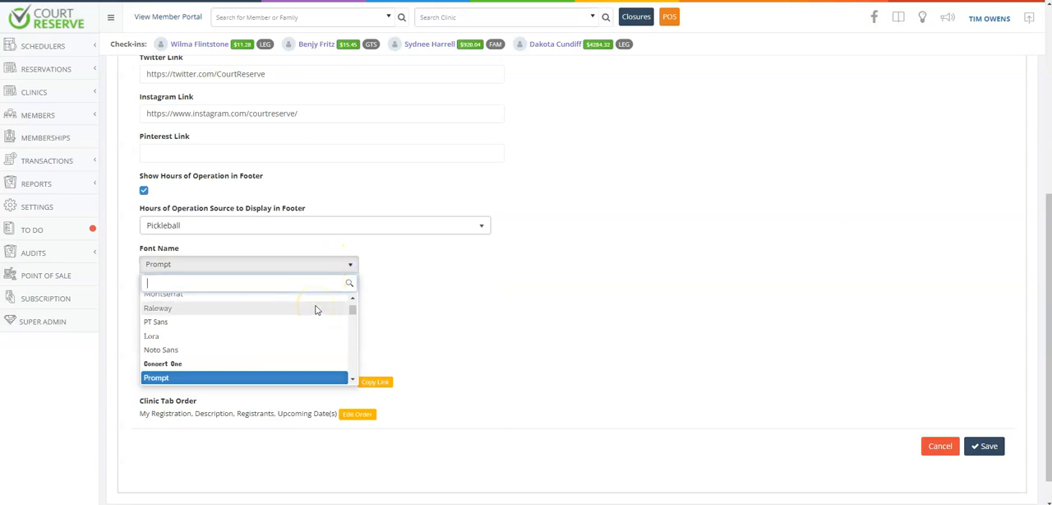
pyautogui.moveTo(191, 337)
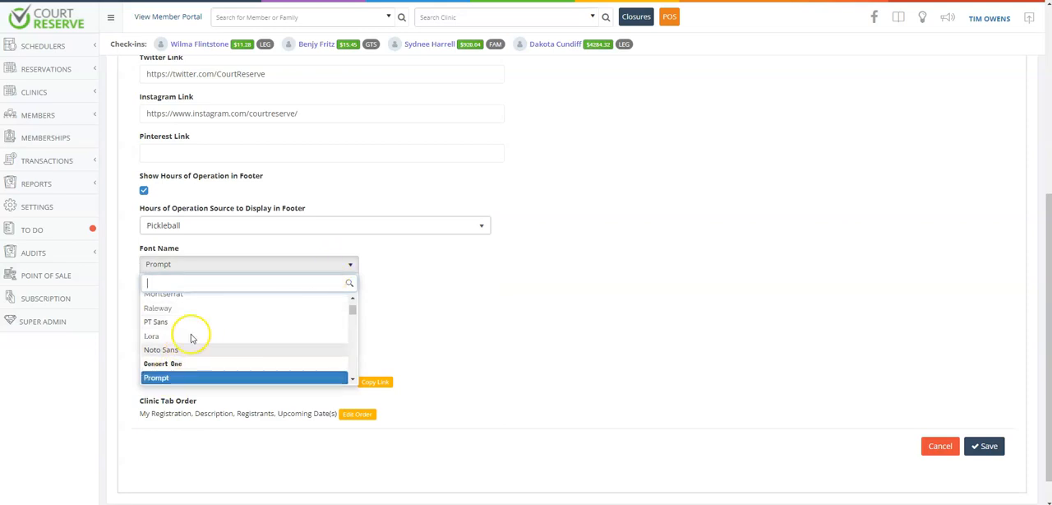
# - Keep the Prompt font and review the Announcements View Option choices for the header
pyautogui.click(155, 377)
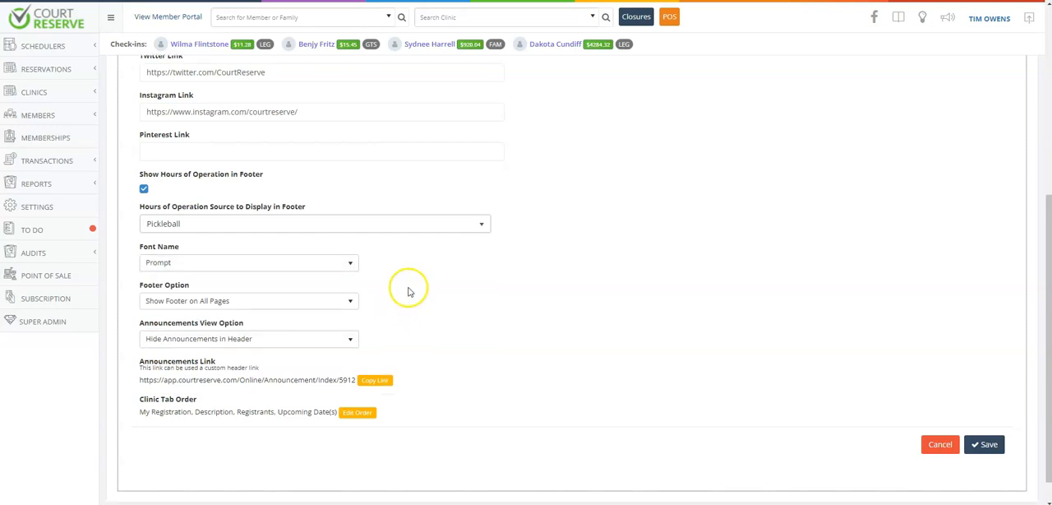
pyautogui.scroll(-3)
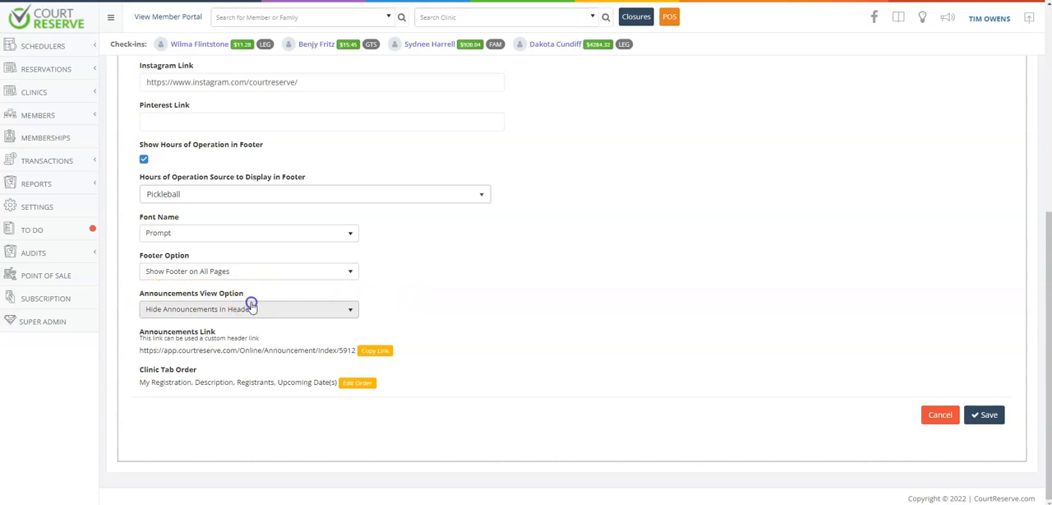
pyautogui.click(248, 308)
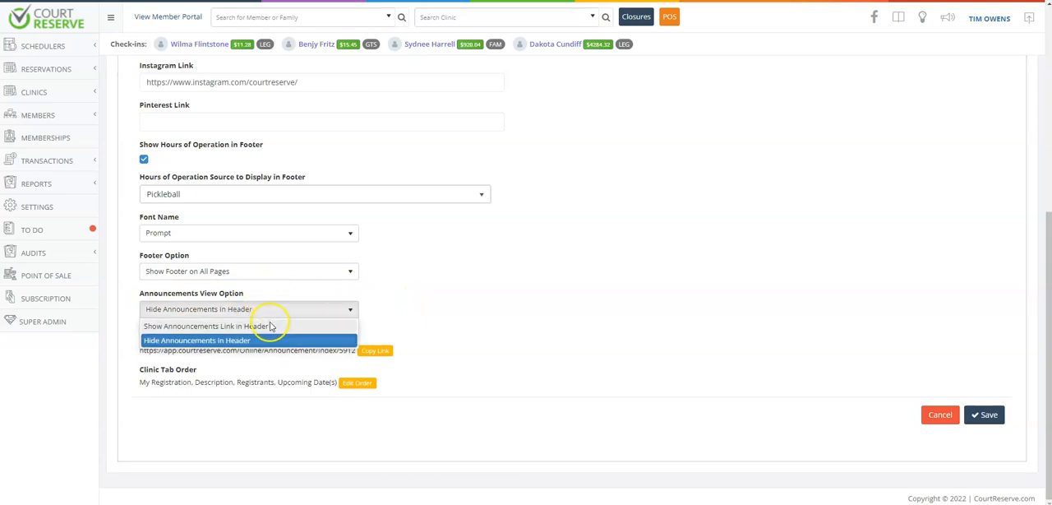
pyautogui.moveTo(258, 326)
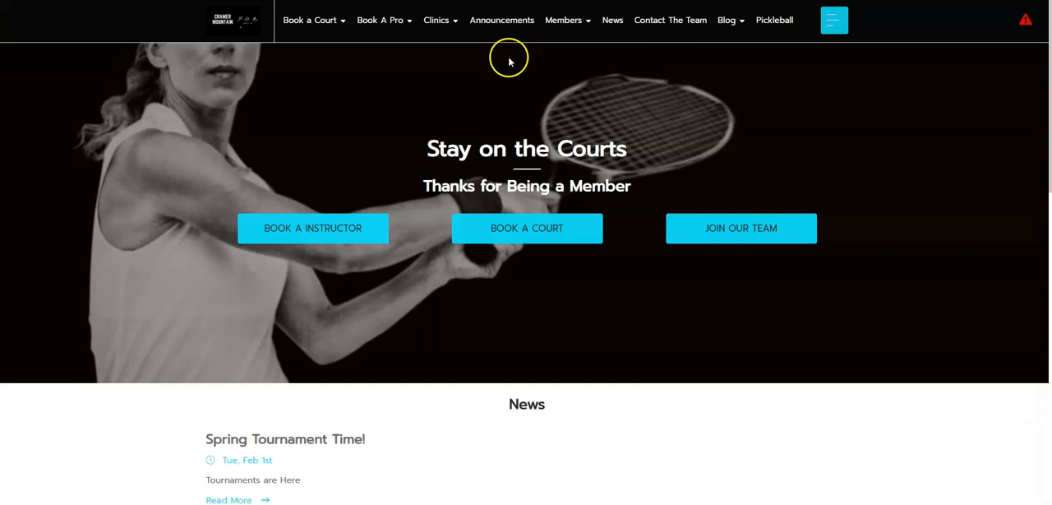
pyautogui.moveTo(502, 20)
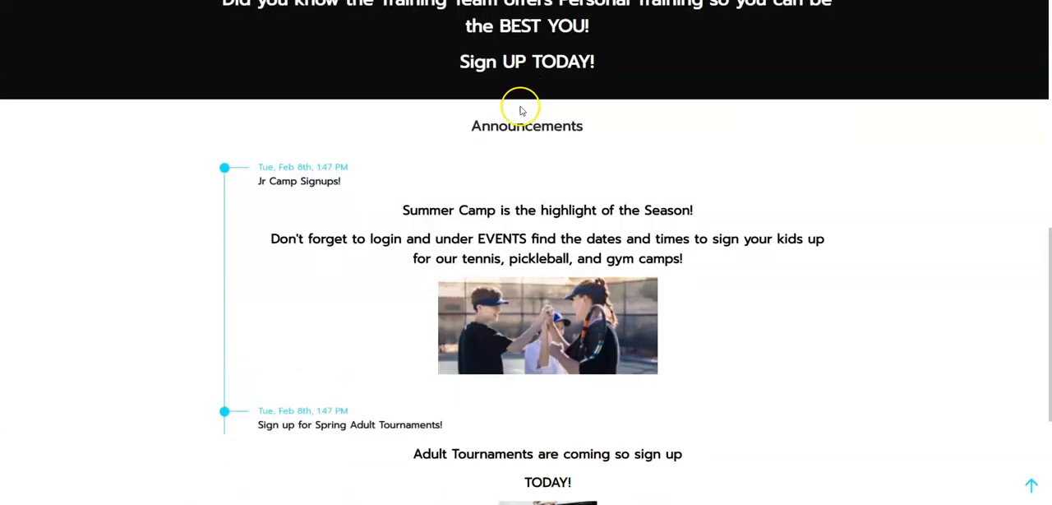
# - Check the portal announcements section, then return to Website Settings via the navigation menu
pyautogui.scroll(-3)
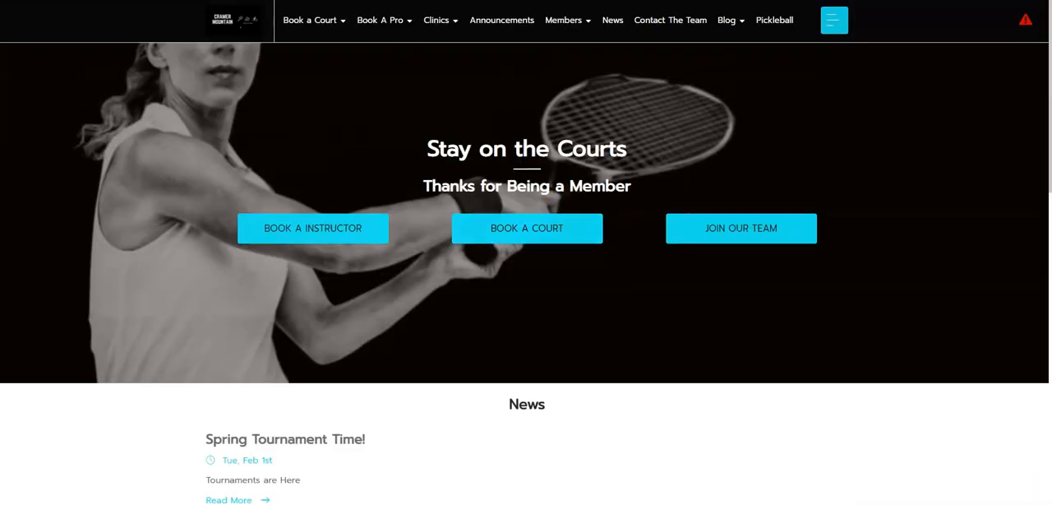
pyautogui.moveTo(502, 20)
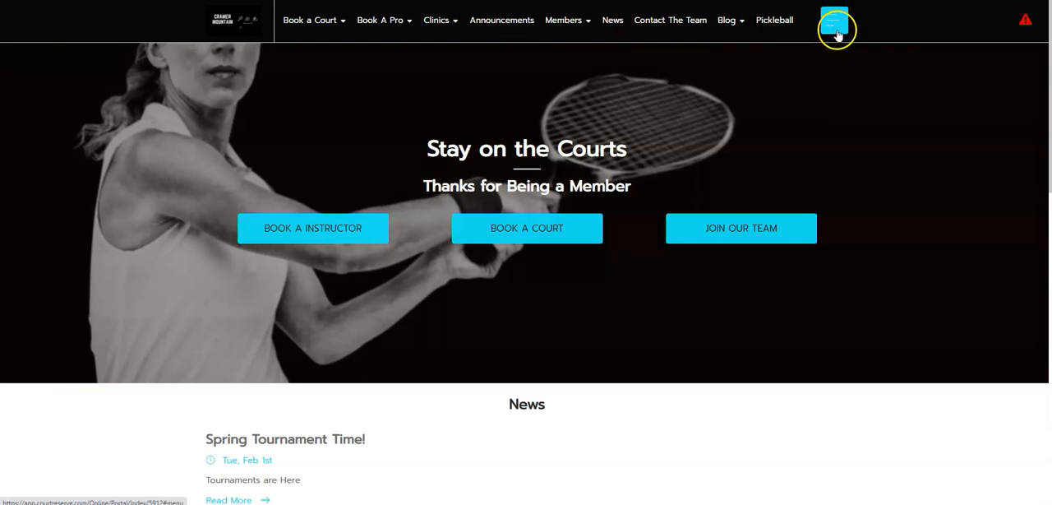
pyautogui.click(835, 20)
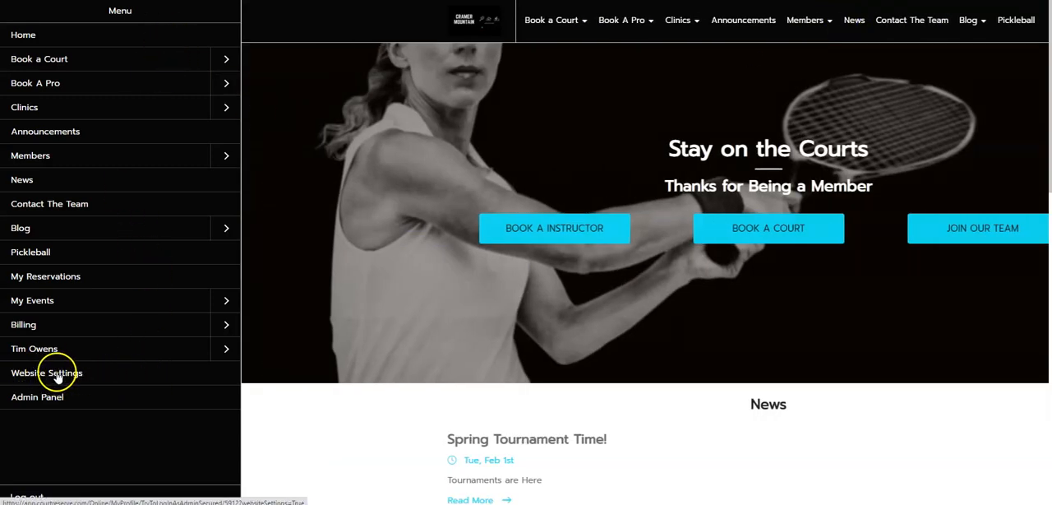
pyautogui.click(46, 372)
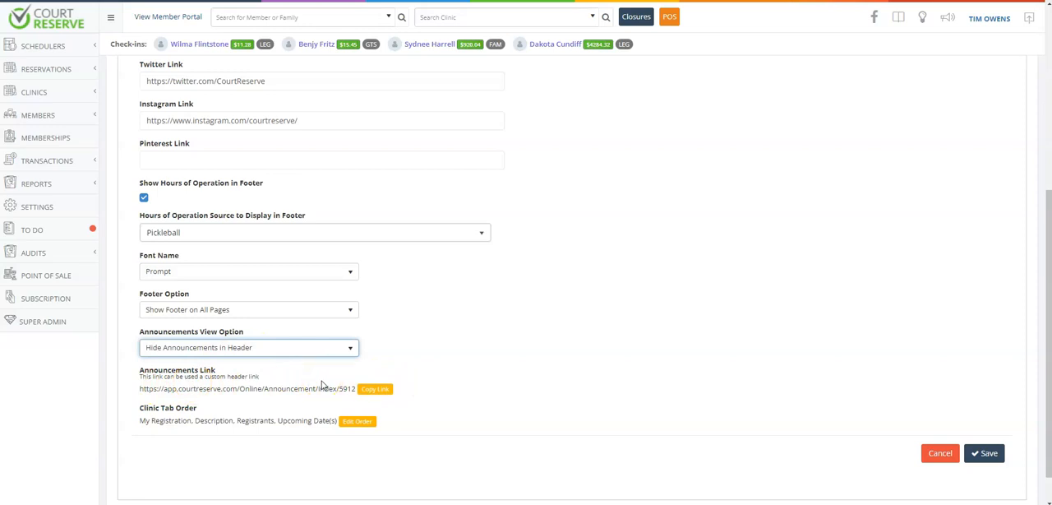
pyautogui.moveTo(475, 357)
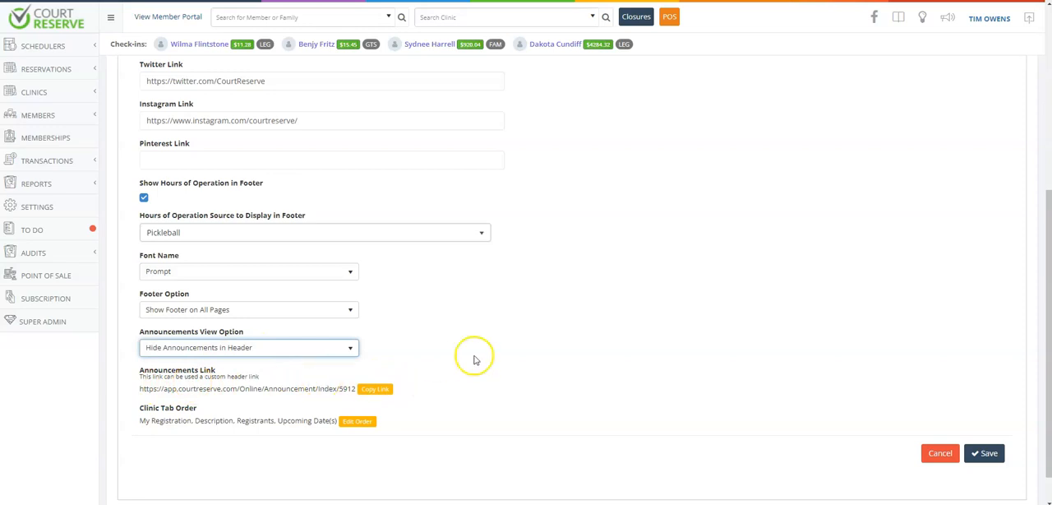
# - Bring up the Edit Order editor for the Clinic Tab Order list
pyautogui.scroll(-3)
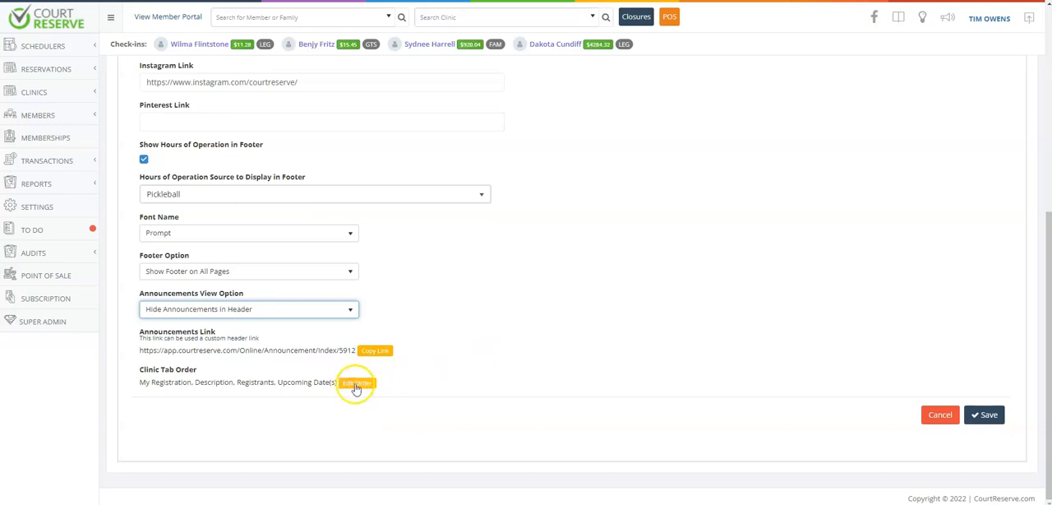
pyautogui.moveTo(179, 372)
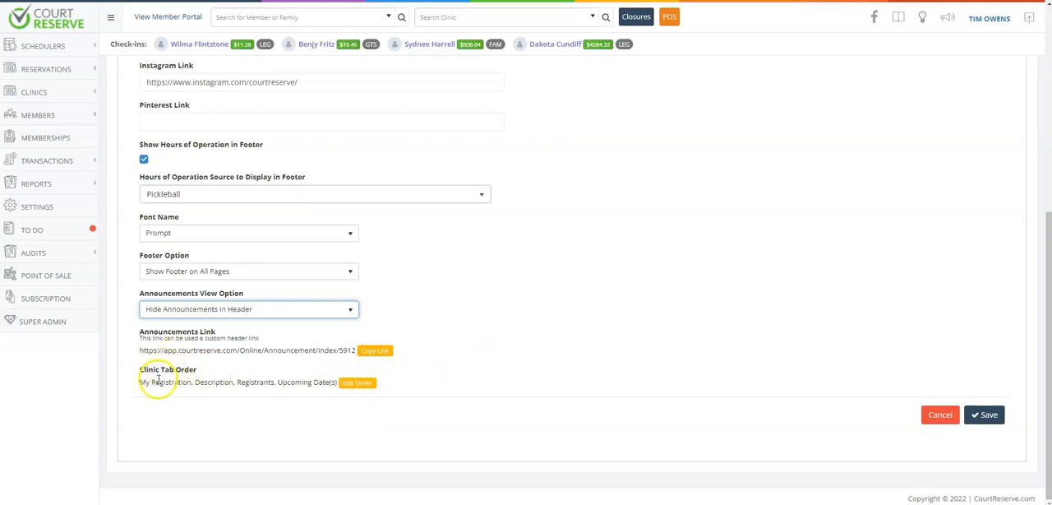
pyautogui.moveTo(266, 391)
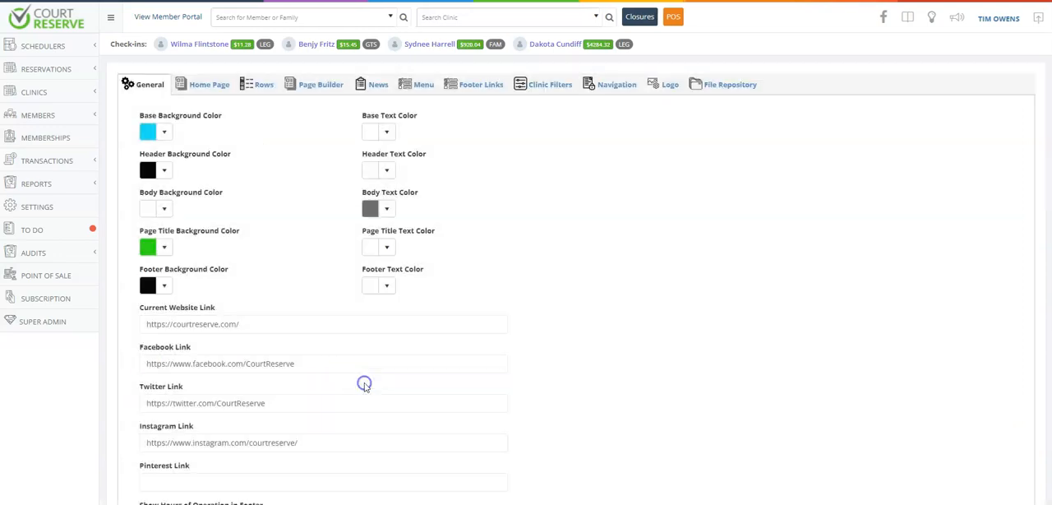
pyautogui.click(320, 83)
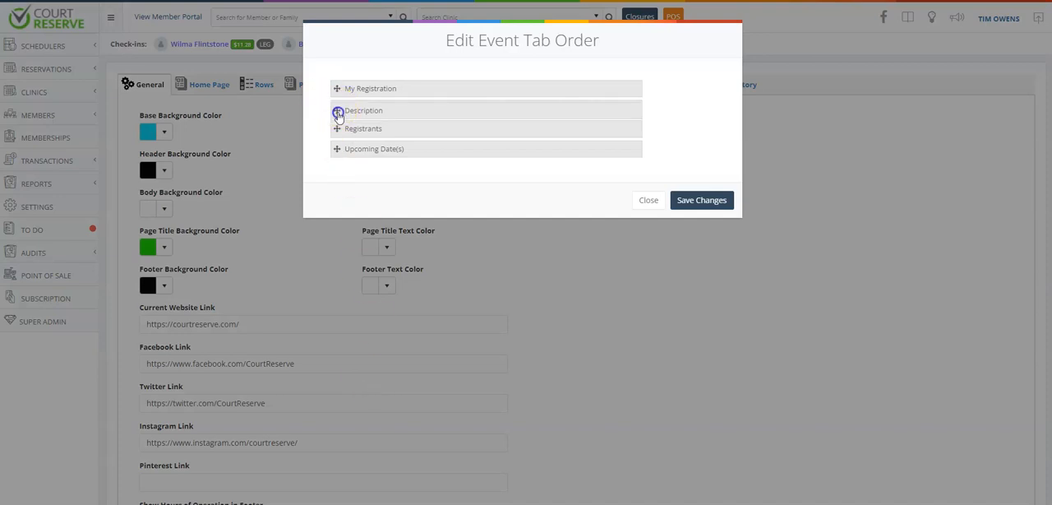
# - Move Description below Registrants and save the clinic tab order
pyautogui.moveTo(363, 111); pyautogui.dragTo(363, 130)
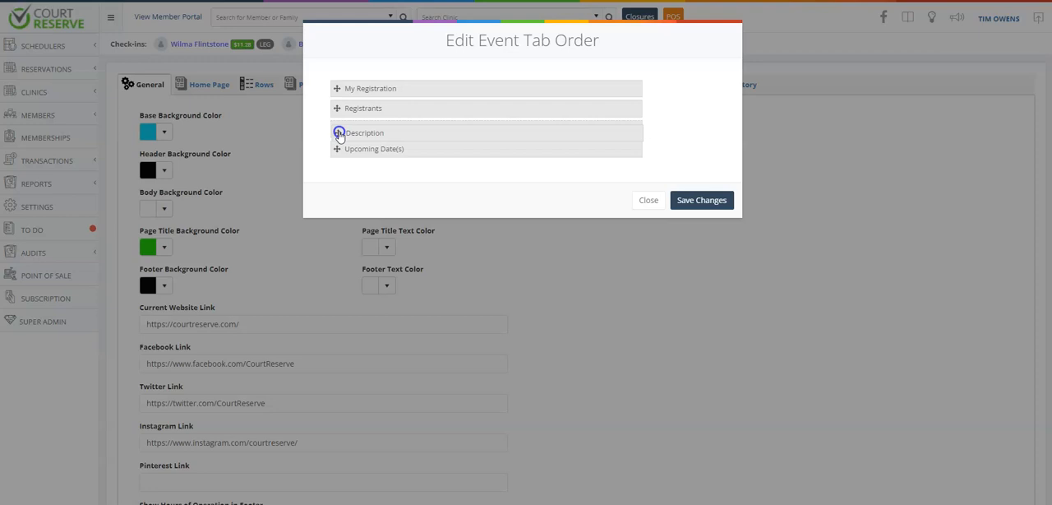
pyautogui.moveTo(364, 132); pyautogui.dragTo(364, 108)
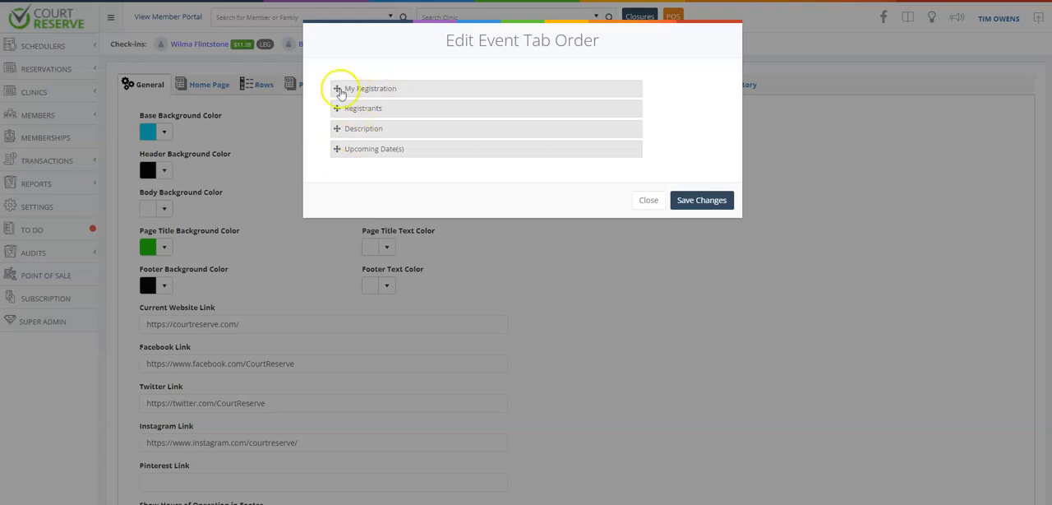
pyautogui.moveTo(518, 139)
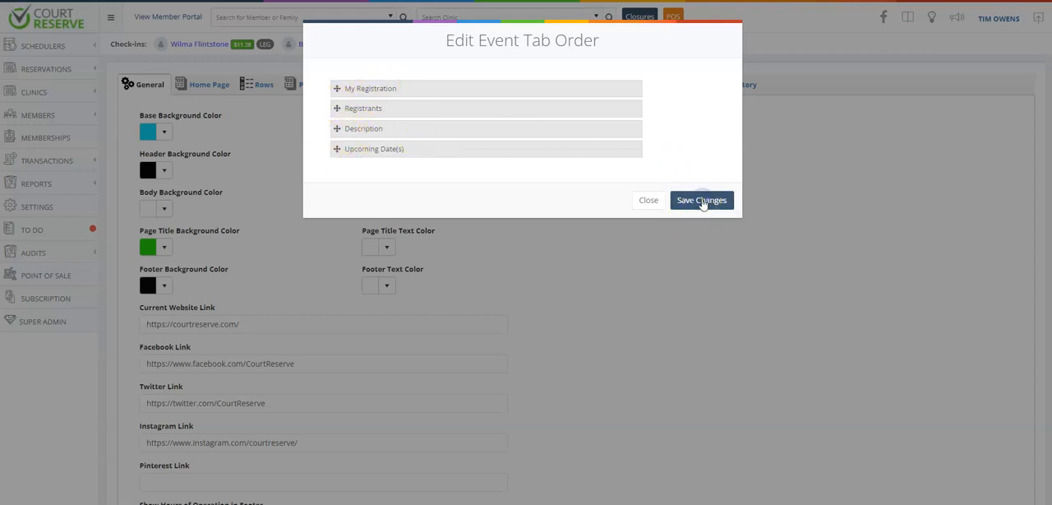
pyautogui.click(701, 200)
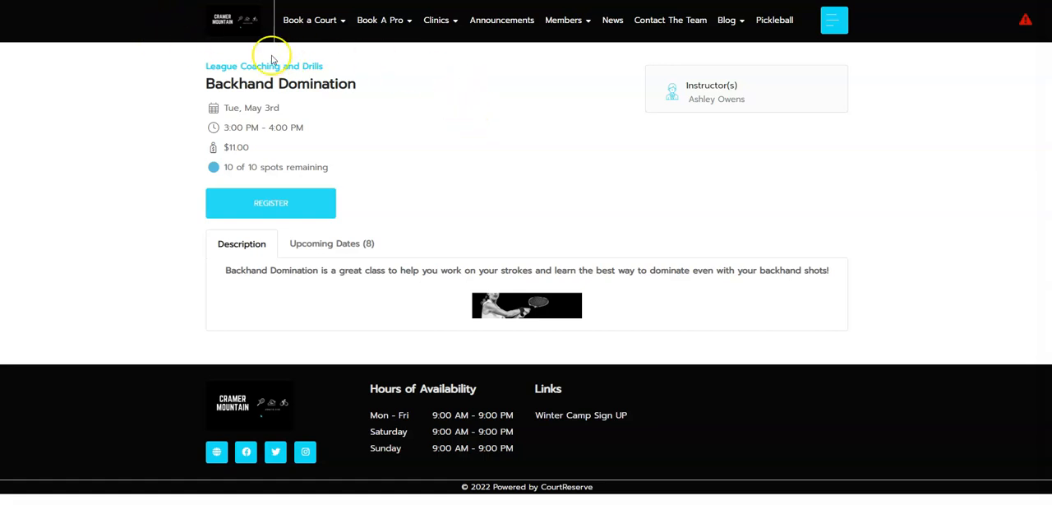
pyautogui.moveTo(458, 266)
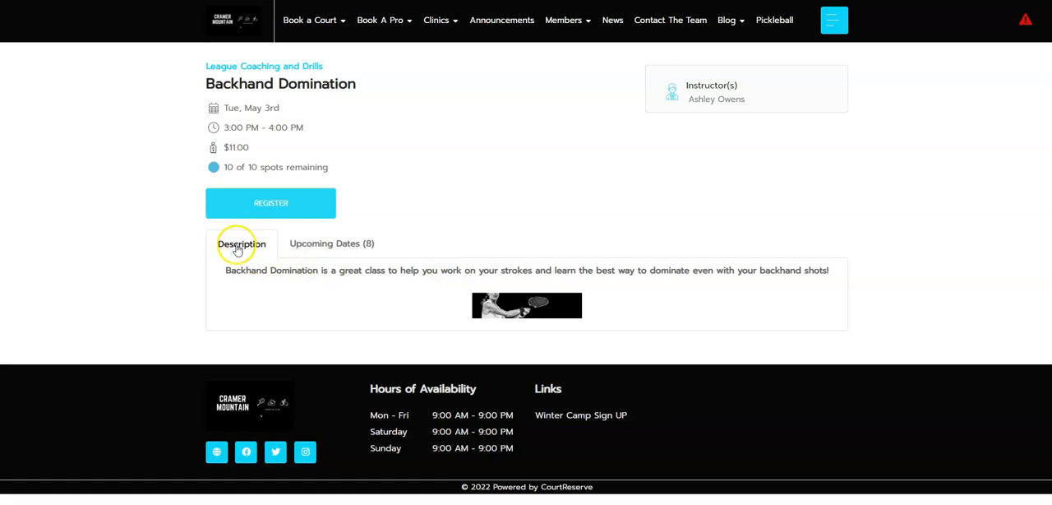
pyautogui.click(332, 243)
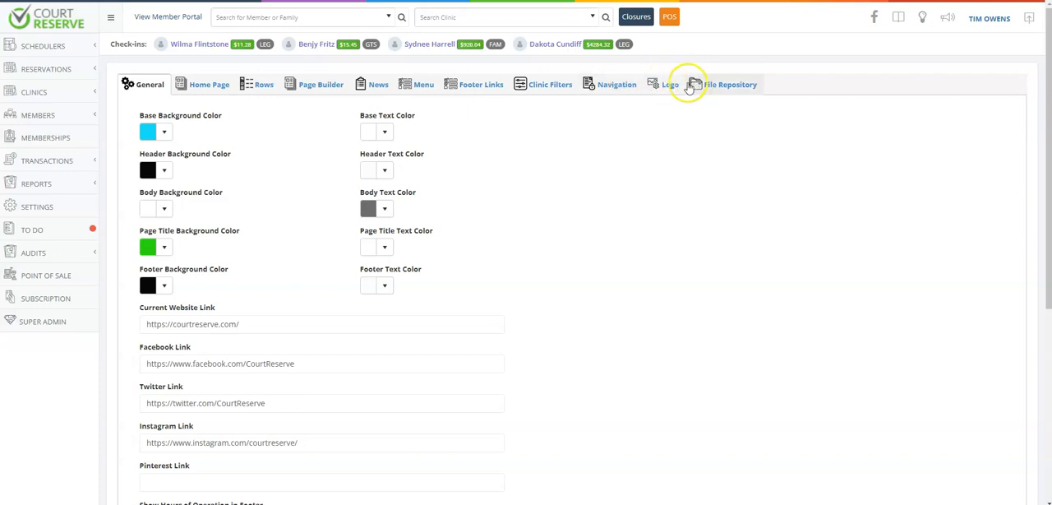
# - Show the Logo settings with the current Cramer Mountain logo and upload option
pyautogui.click(669, 83)
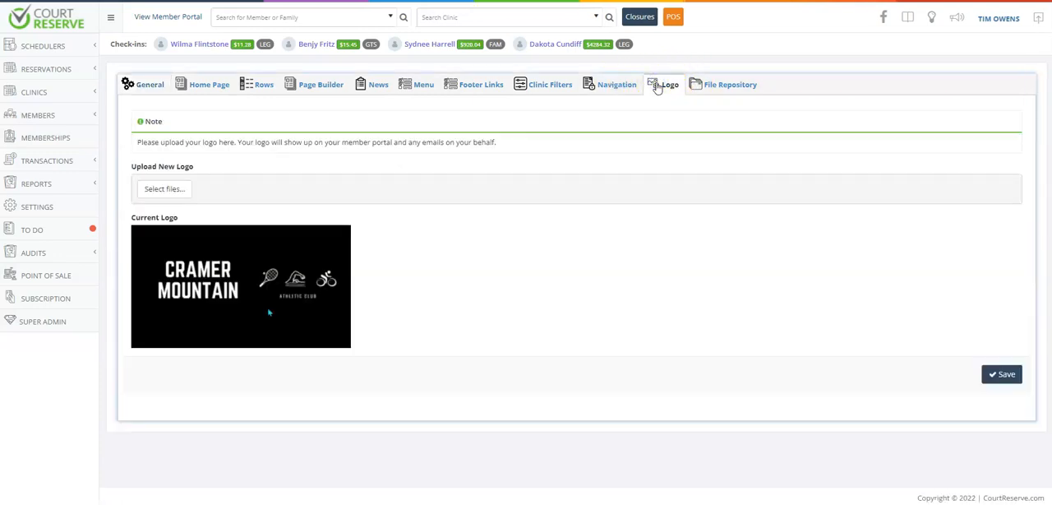
pyautogui.moveTo(366, 370)
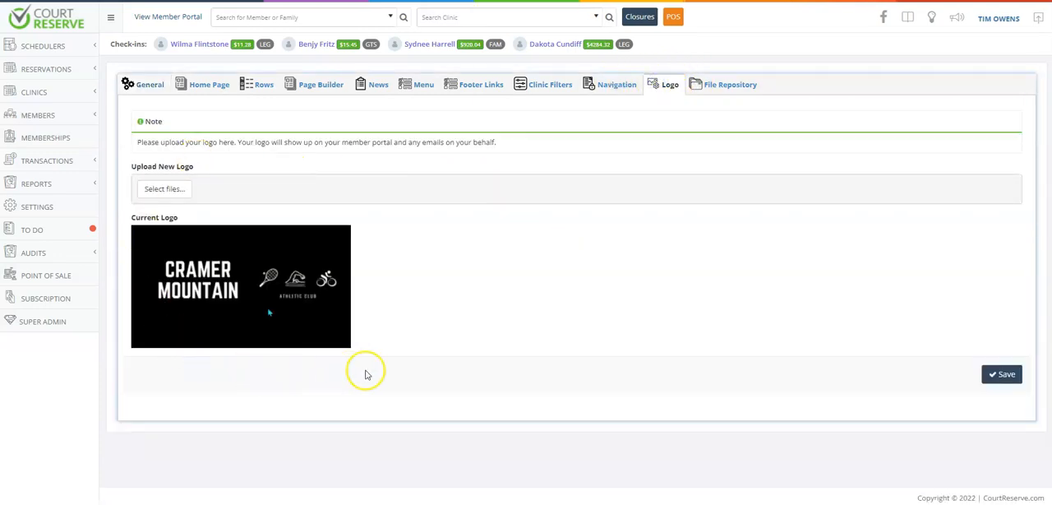
pyautogui.moveTo(486, 314)
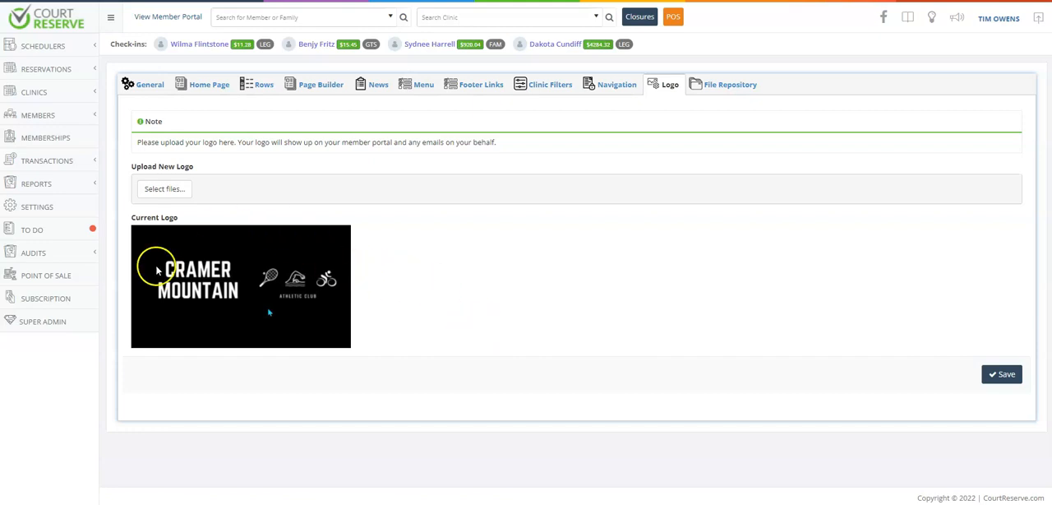
pyautogui.moveTo(305, 224)
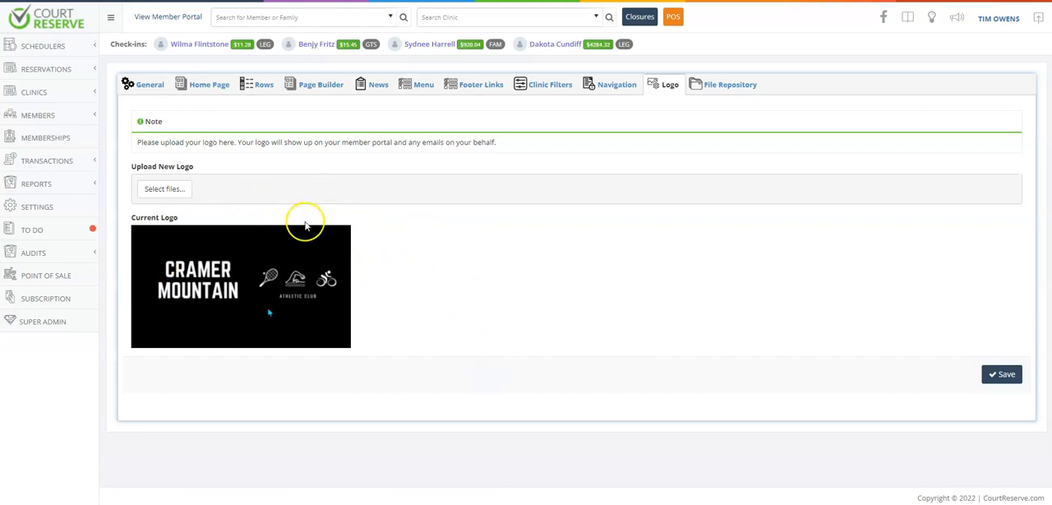
pyautogui.moveTo(300, 306)
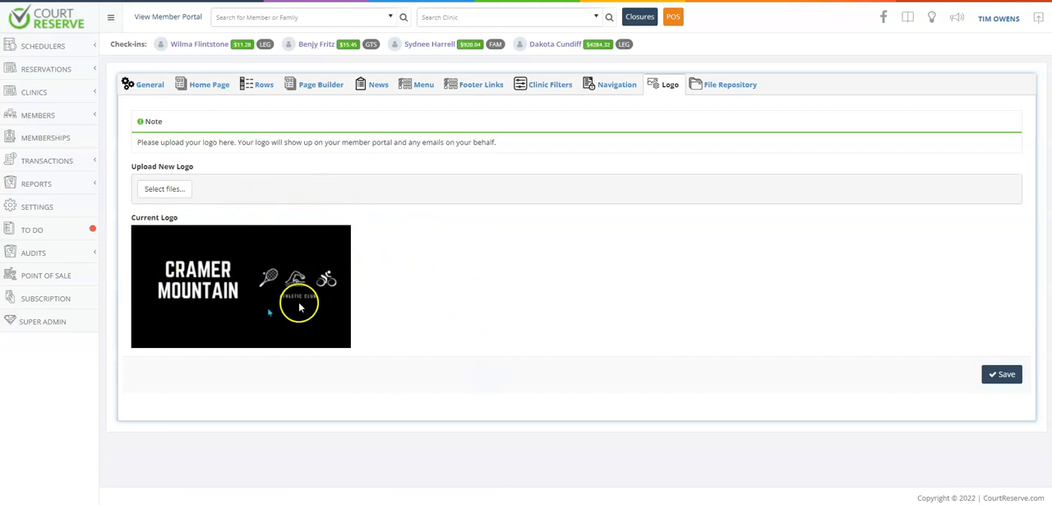
pyautogui.moveTo(279, 206)
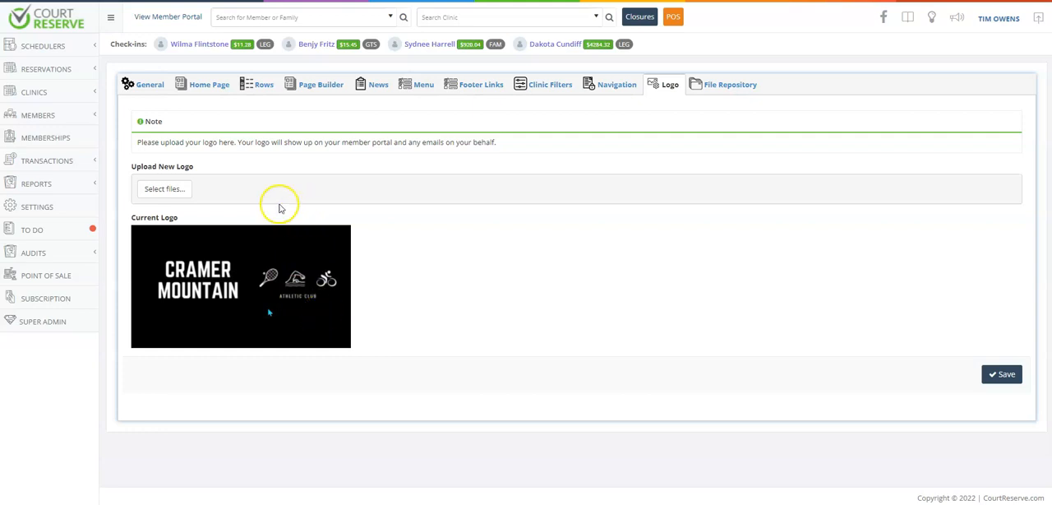
pyautogui.moveTo(552, 83)
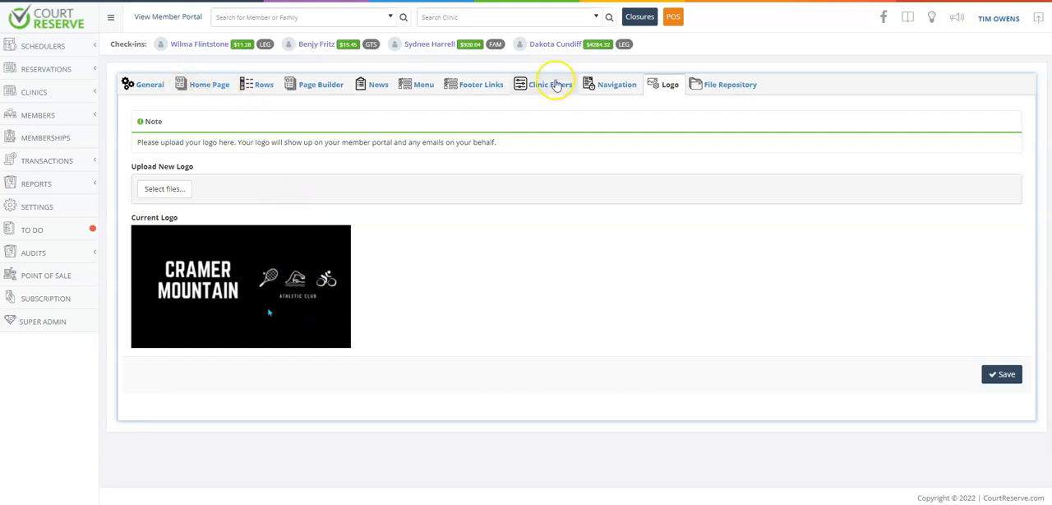